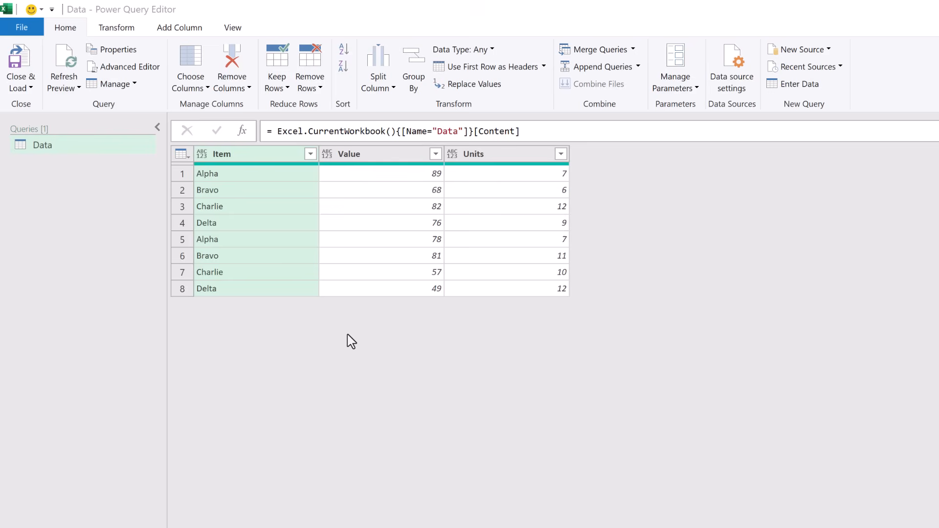
{"action": "mouse_move", "coordinate": [290, 230]}
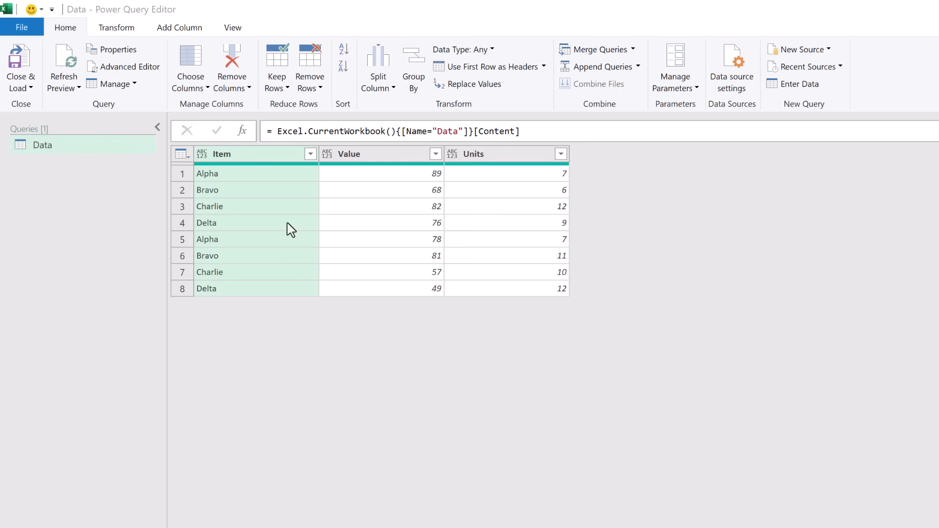
Start a custom column named New Value from the Add Column commands.
{"action": "left_click", "coordinate": [179, 27]}
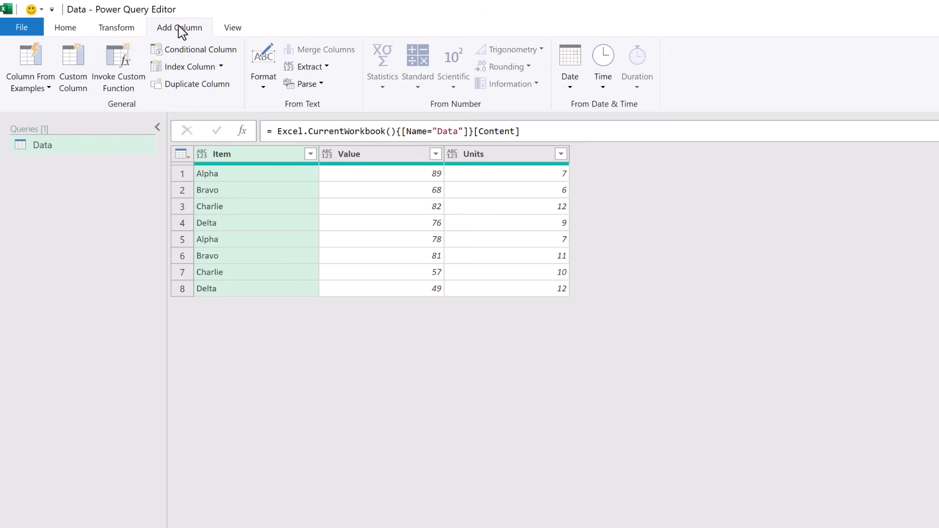
{"action": "left_click", "coordinate": [72, 66]}
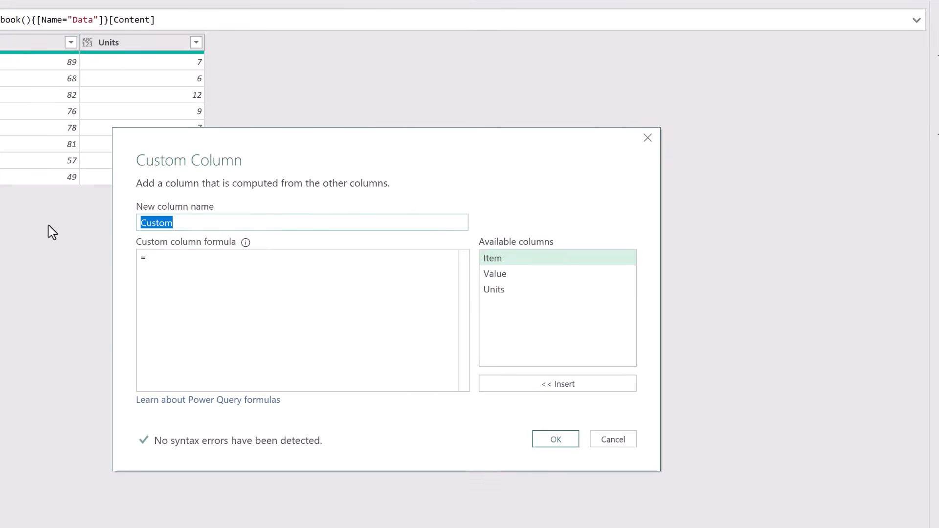
{"action": "type", "text": "New Value"}
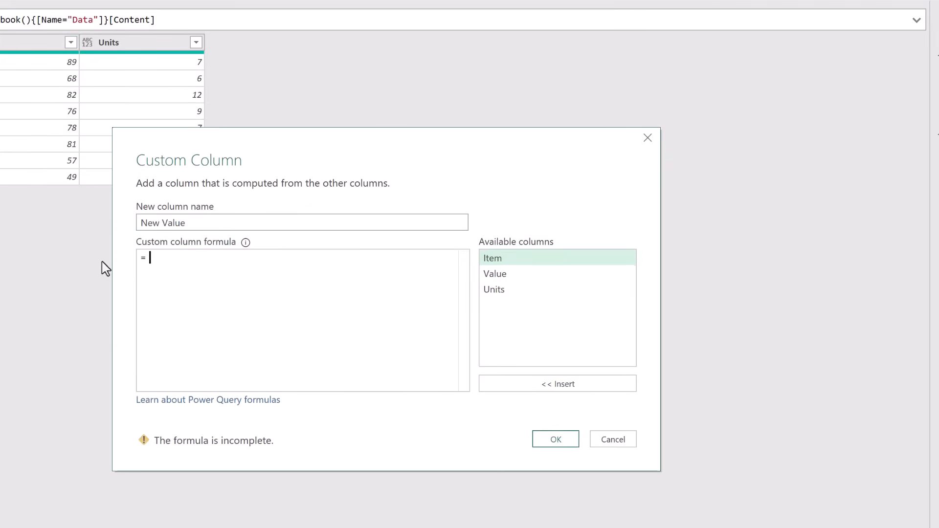
Enter the formula if [Value] > 75 then [Value] * 1.2 else [Value] and create the column.
{"action": "type", "text": "if"}
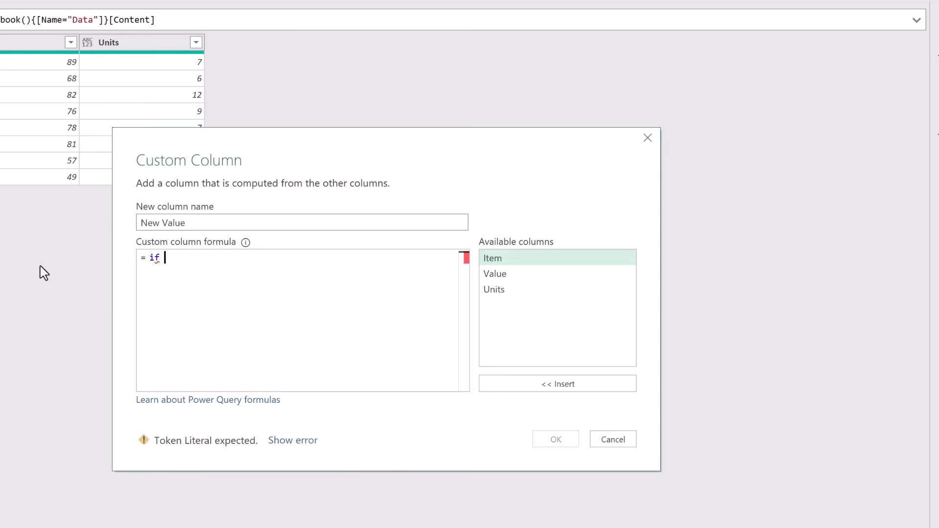
{"action": "mouse_move", "coordinate": [511, 282]}
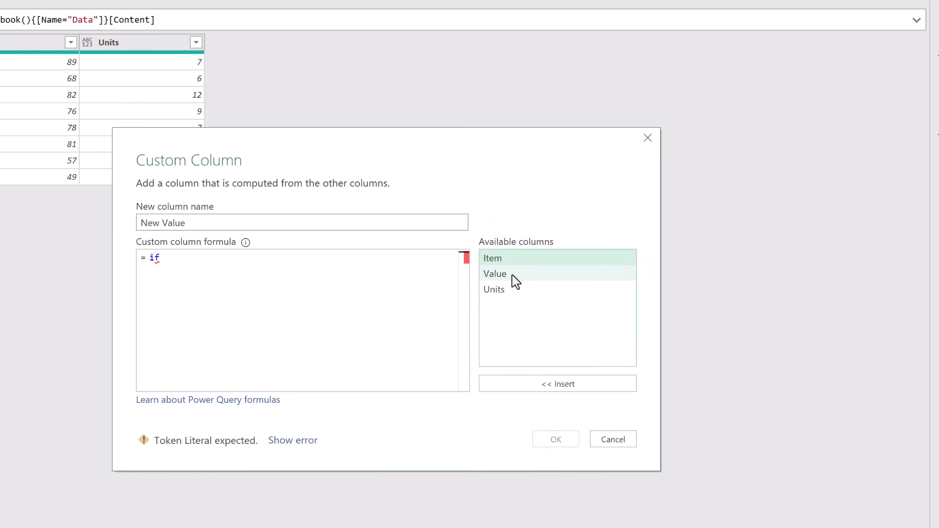
{"action": "type", "text": "[Value] >"}
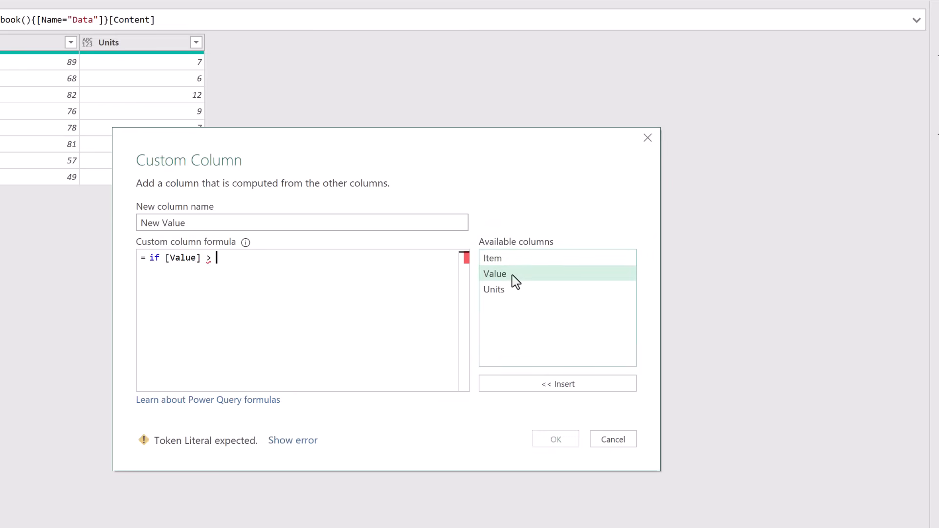
{"action": "type", "text": "75"}
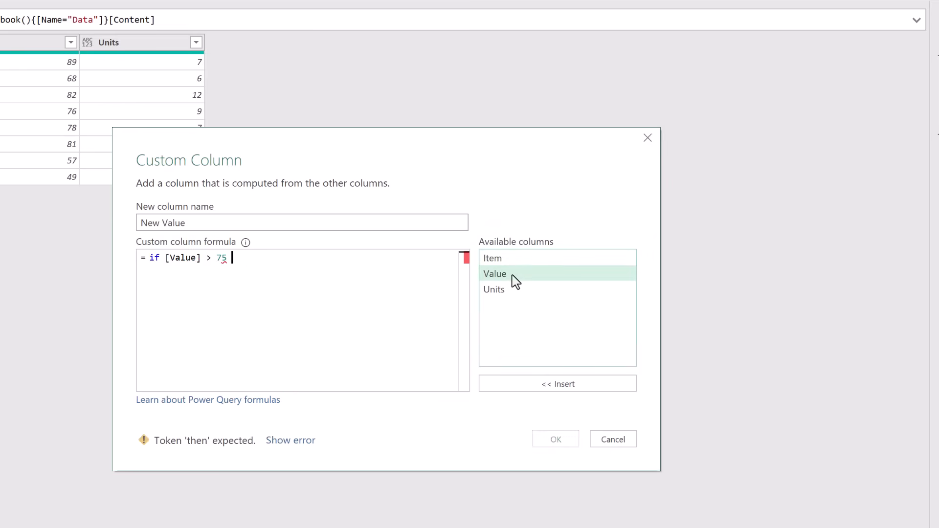
{"action": "type", "text": "then"}
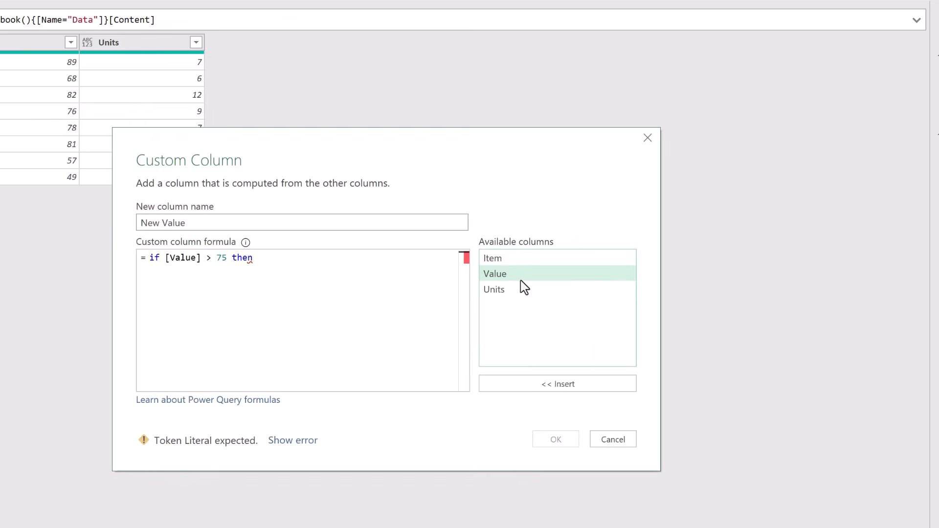
{"action": "type", "text": "[Value] *"}
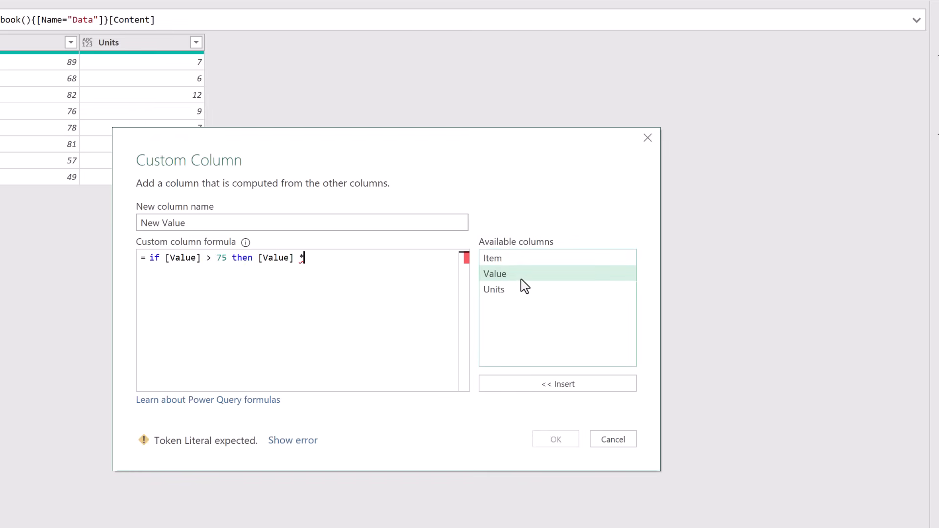
{"action": "type", "text": "1.2 else"}
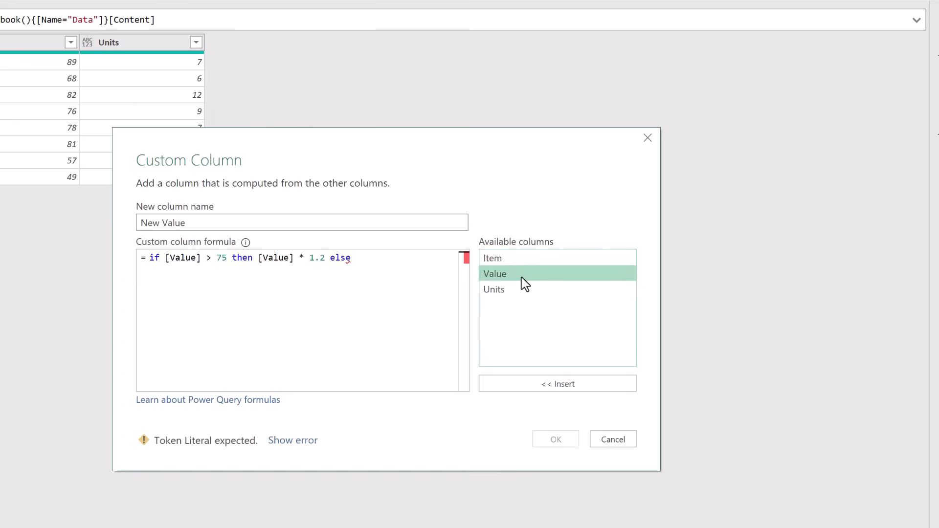
{"action": "left_click", "coordinate": [557, 383]}
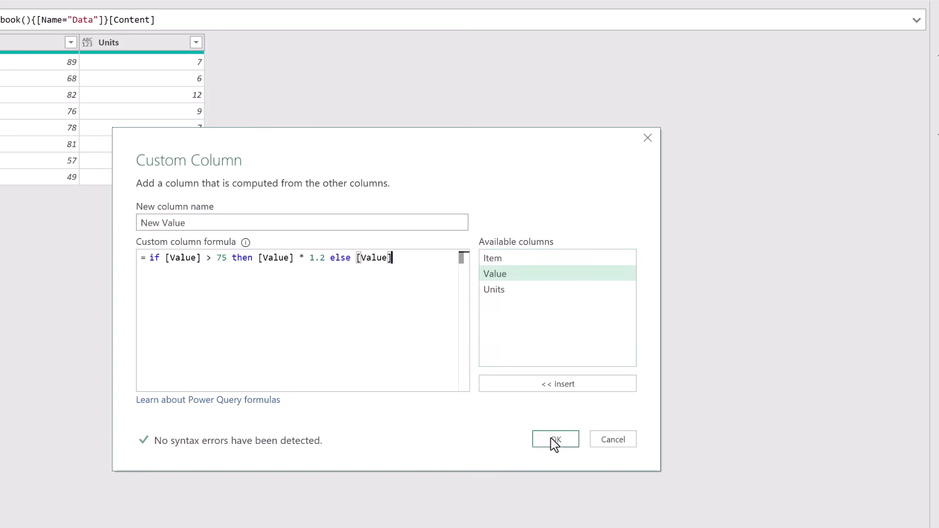
{"action": "left_click", "coordinate": [555, 439]}
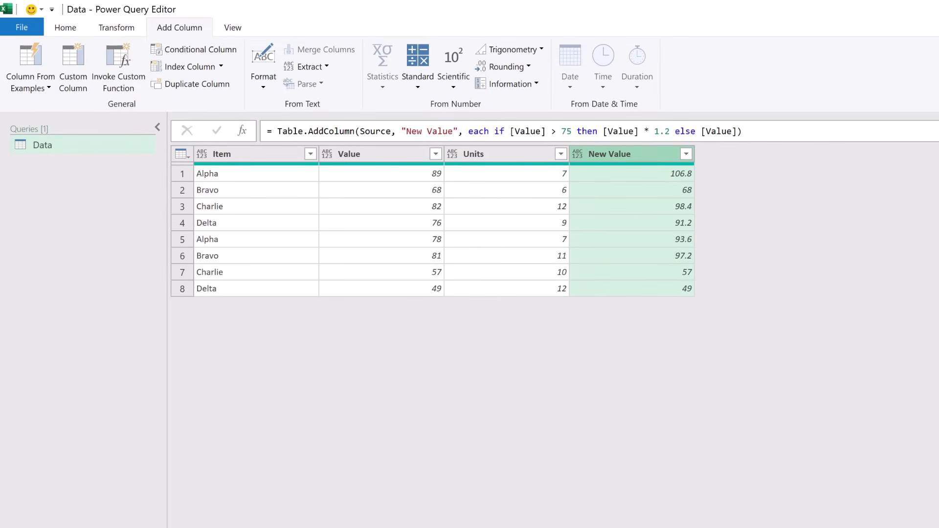
{"action": "mouse_move", "coordinate": [620, 387]}
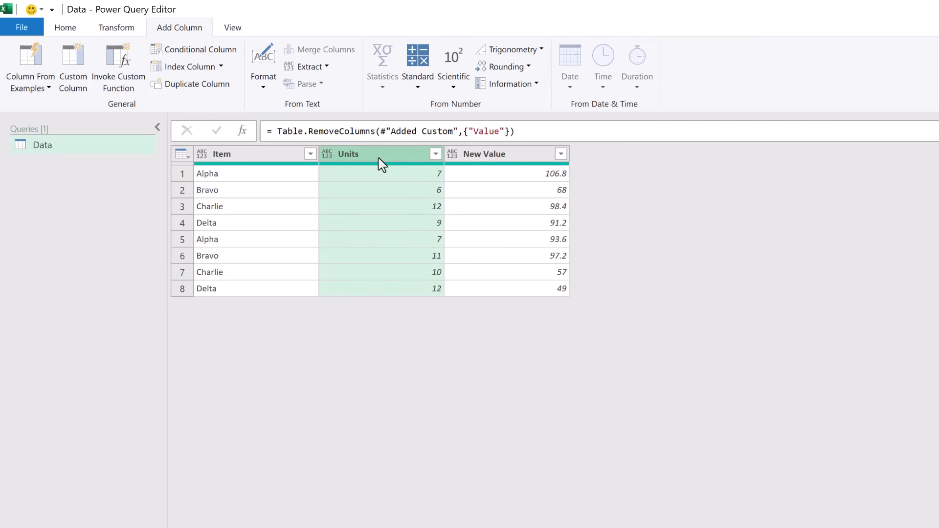
Rename the New Value column to Value.
{"action": "double_click", "coordinate": [484, 153]}
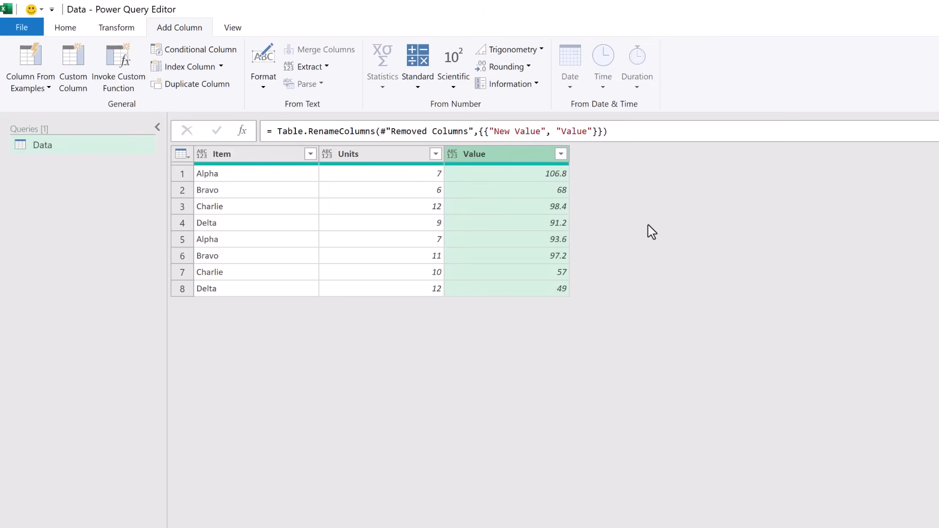
{"action": "mouse_move", "coordinate": [516, 171]}
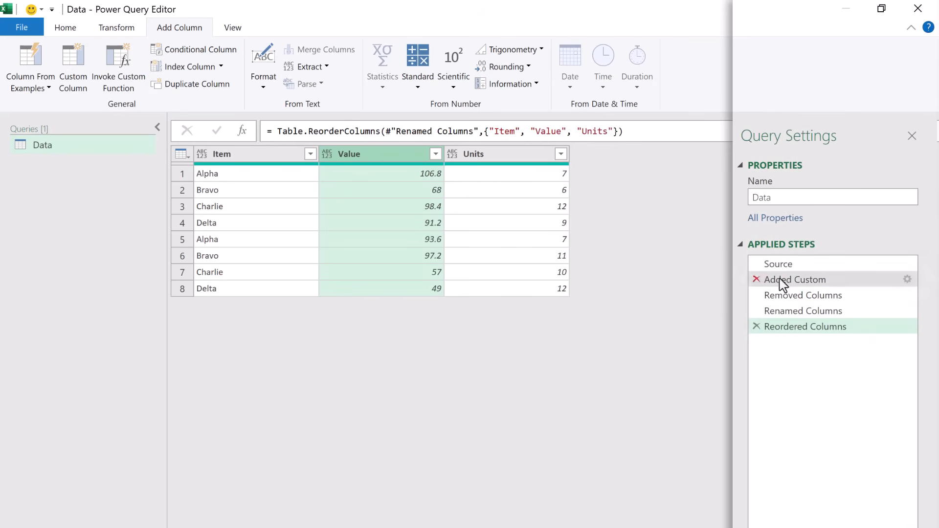
Copy the Added Custom formula, delete the later applied steps and return to the Source step.
{"action": "left_click", "coordinate": [798, 279]}
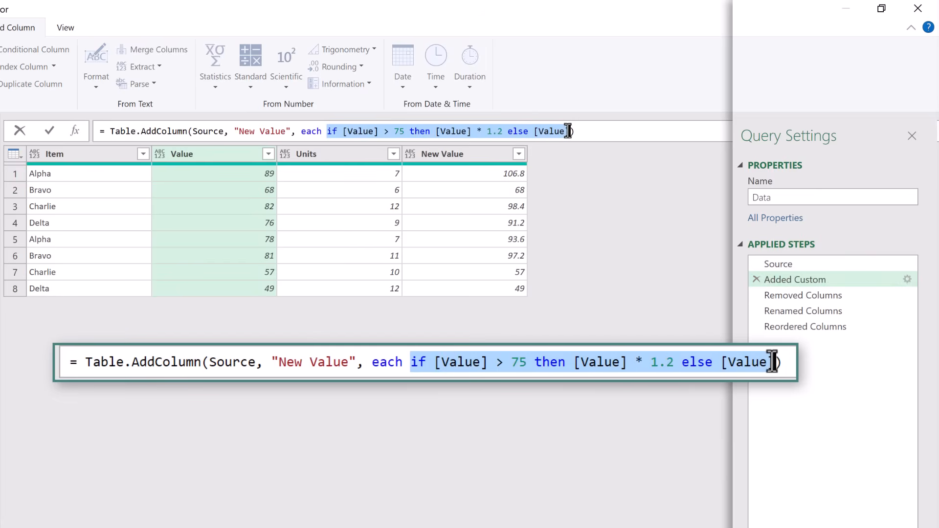
{"action": "key", "text": "ctrl+c"}
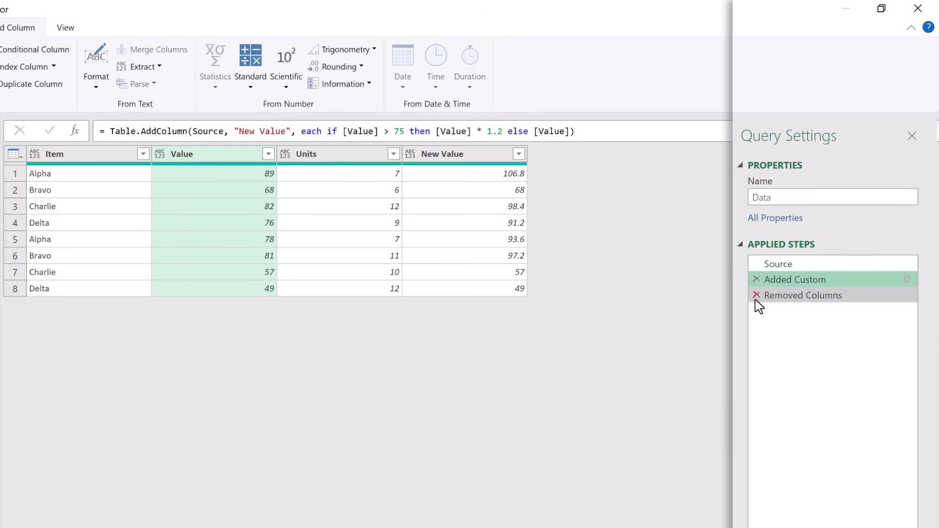
{"action": "left_click", "coordinate": [755, 279]}
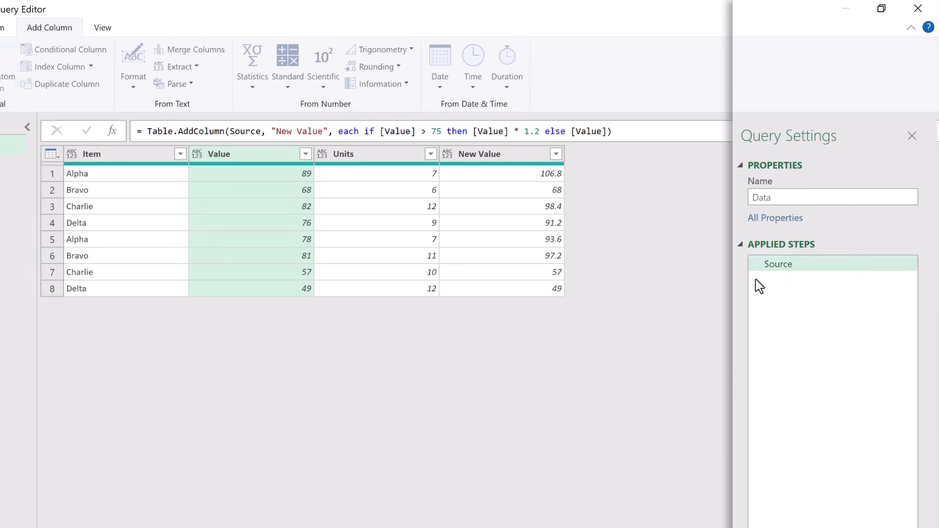
{"action": "left_click", "coordinate": [777, 263]}
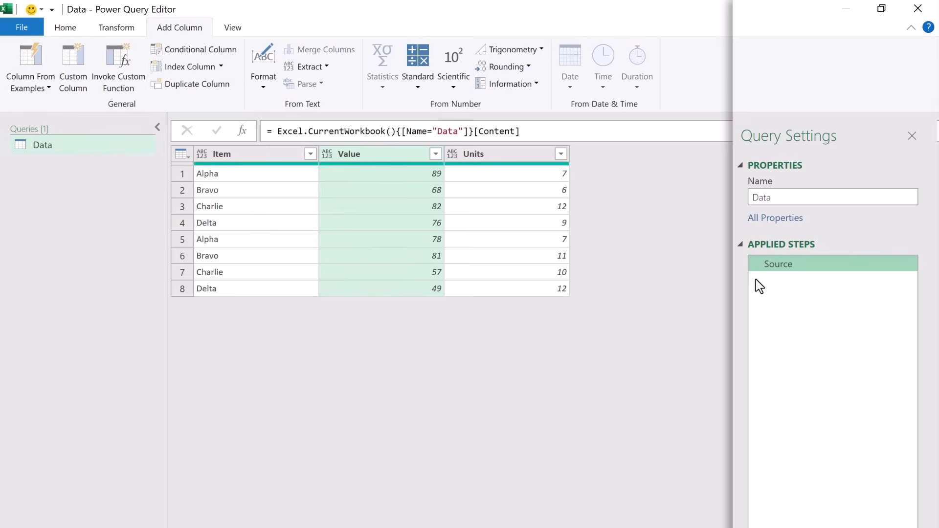
{"action": "left_click", "coordinate": [912, 135]}
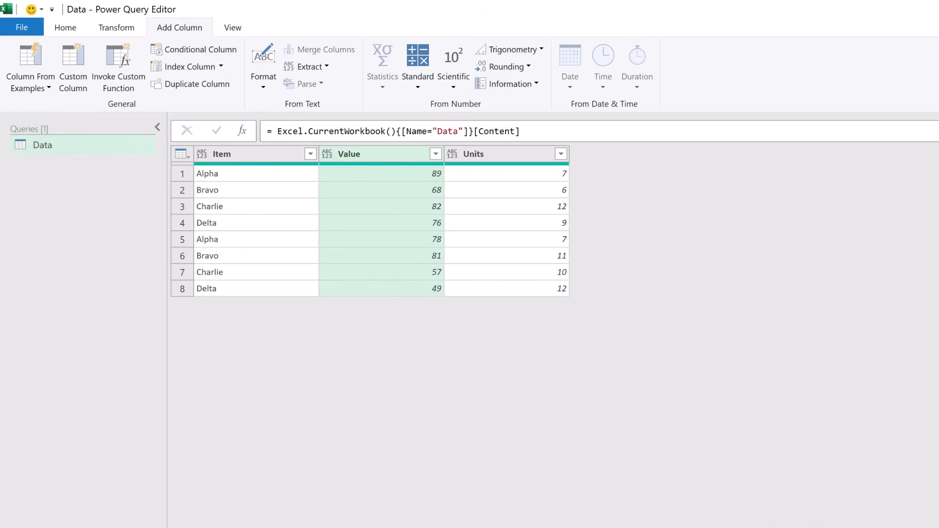
Switch to the Transform commands to add 1 to the Value column.
{"action": "left_click", "coordinate": [116, 27]}
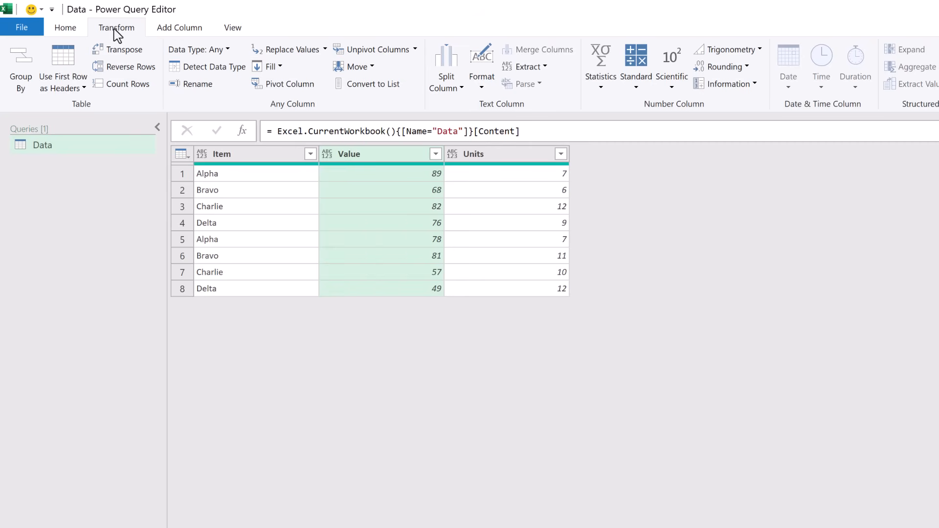
{"action": "mouse_move", "coordinate": [375, 158]}
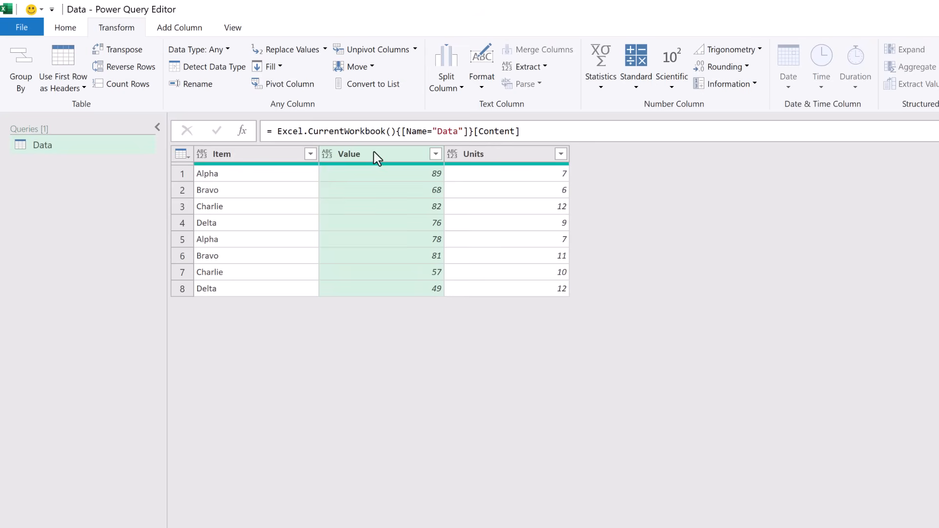
{"action": "mouse_move", "coordinate": [378, 166]}
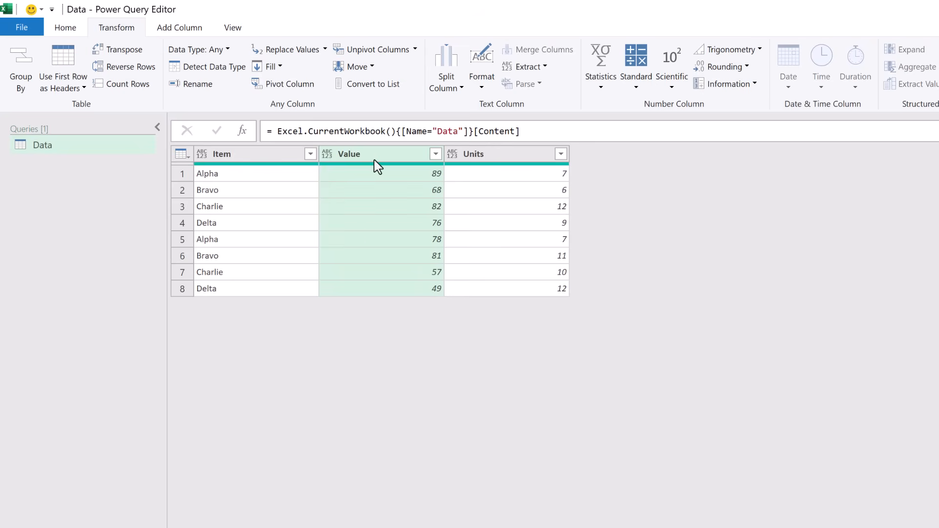
{"action": "mouse_move", "coordinate": [425, 174]}
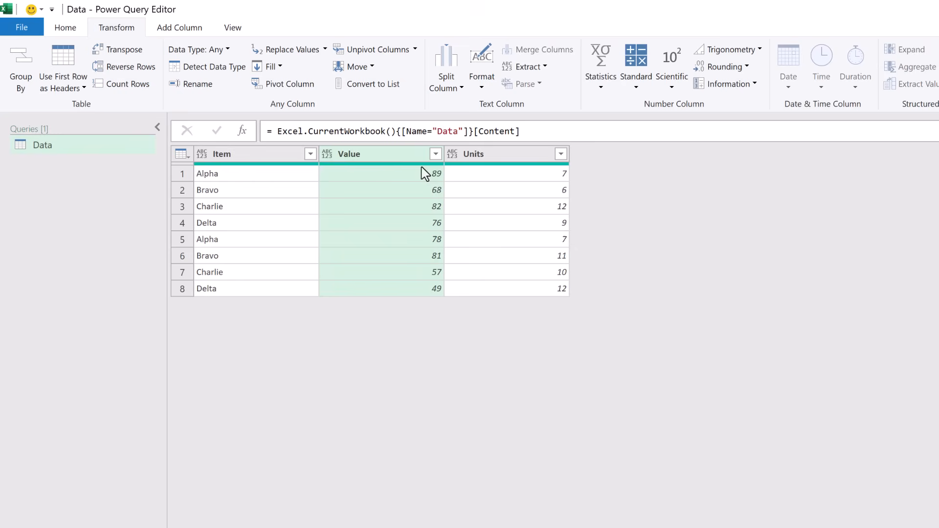
{"action": "mouse_move", "coordinate": [743, 43]}
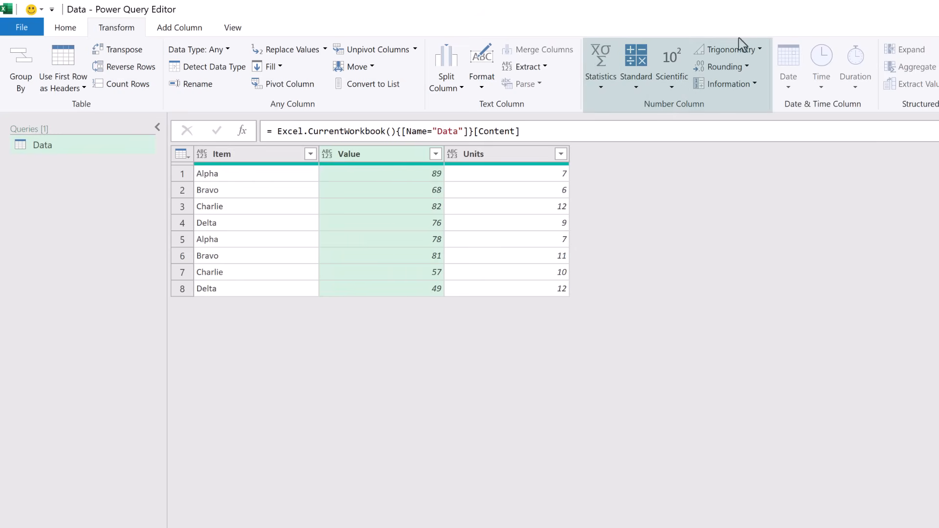
{"action": "mouse_move", "coordinate": [471, 112]}
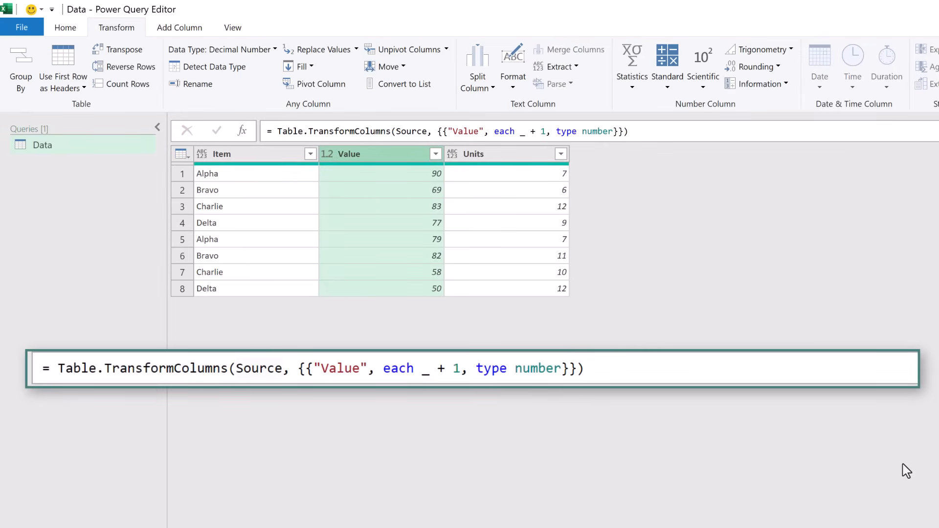
Replace '_ + 1' in the formula bar with 'if _ > 75 then _ * 1.2 else _' and apply it.
{"action": "double_click", "coordinate": [258, 368]}
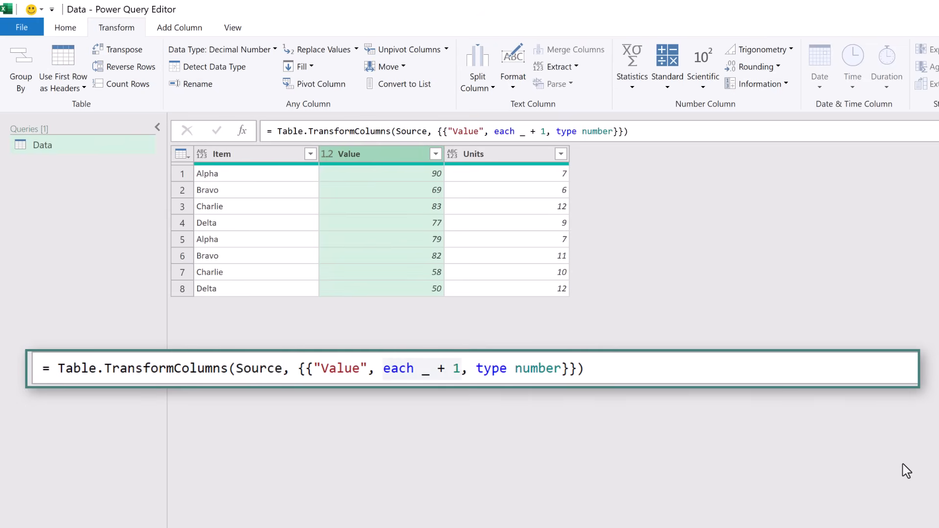
{"action": "double_click", "coordinate": [398, 369]}
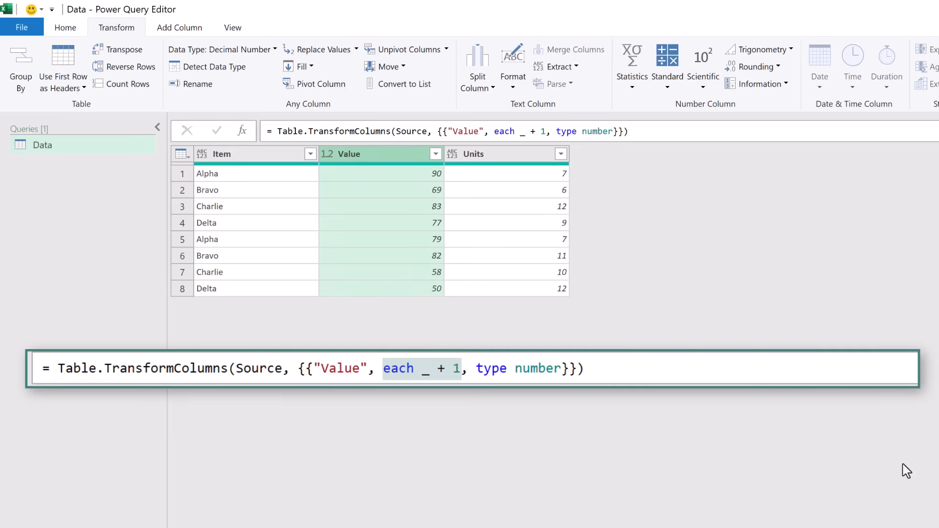
{"action": "mouse_move", "coordinate": [540, 166]}
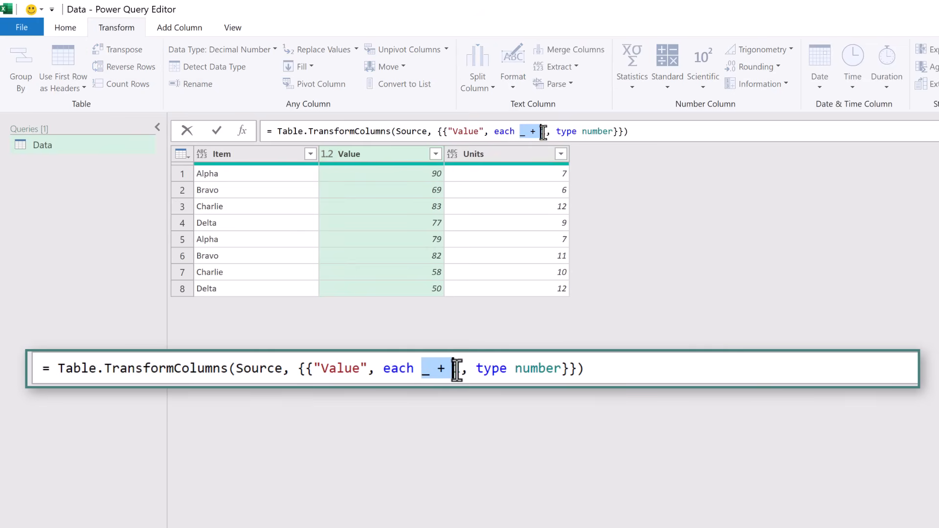
{"action": "type", "text": "1"}
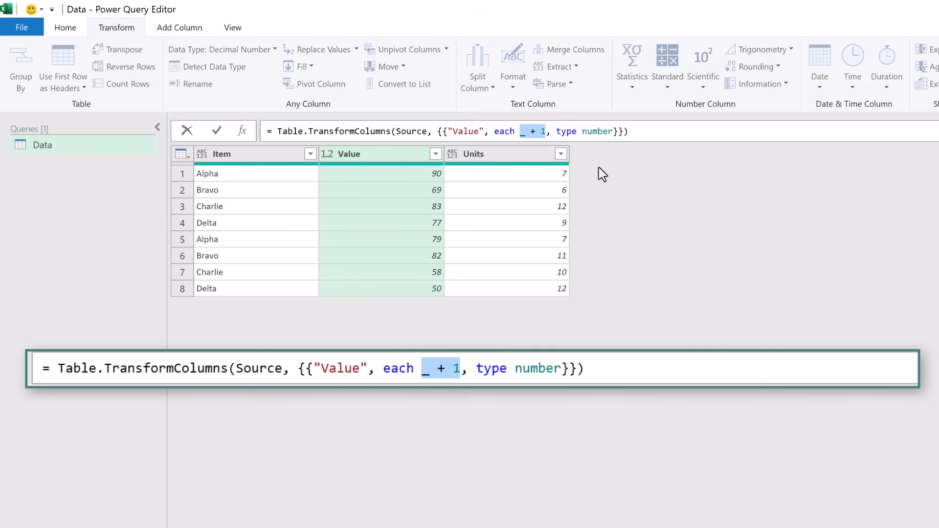
{"action": "key", "text": "ctrl+v"}
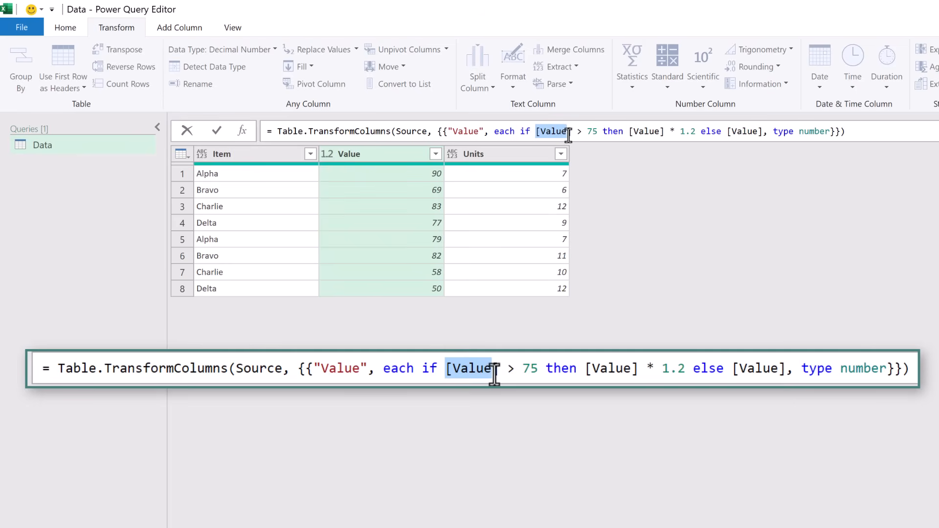
{"action": "type", "text": "_"}
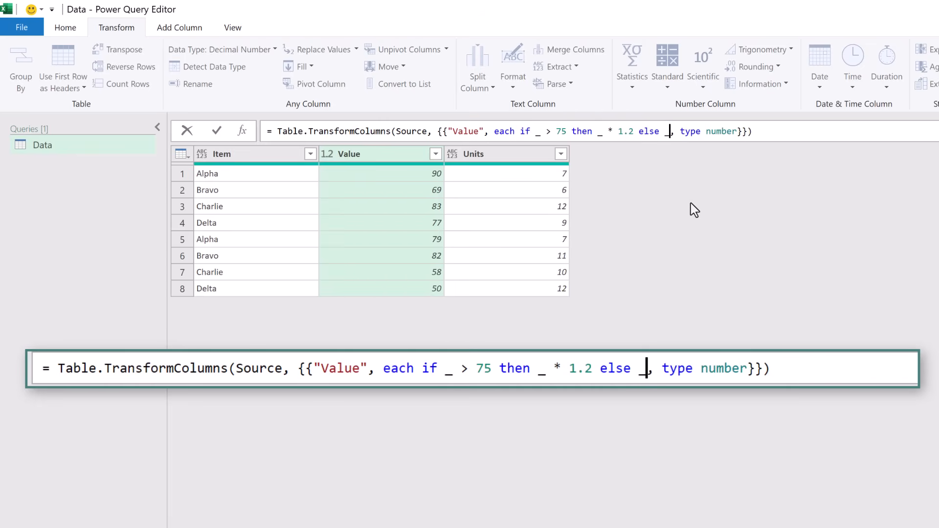
{"action": "key", "text": "Return"}
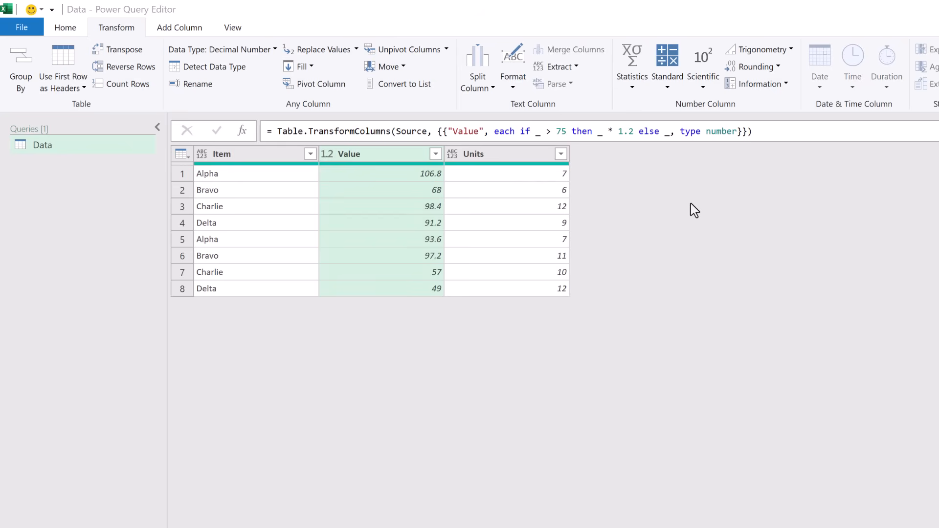
{"action": "mouse_move", "coordinate": [193, 33]}
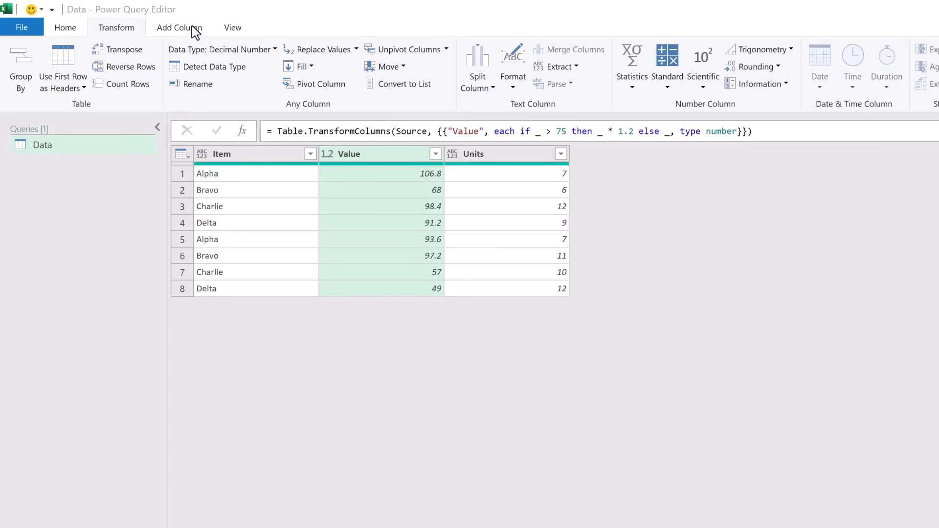
Start a custom column named Temp and open a record with '['.
{"action": "left_click", "coordinate": [179, 28]}
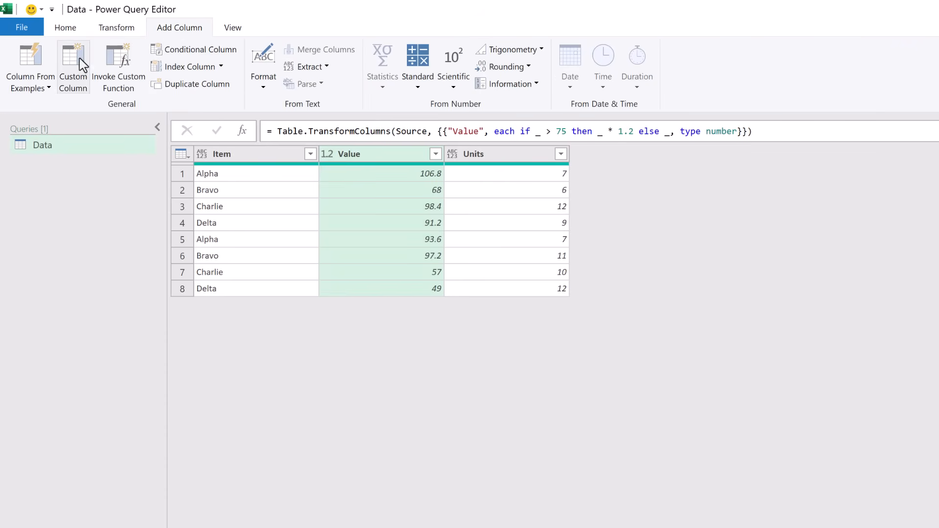
{"action": "left_click", "coordinate": [73, 67]}
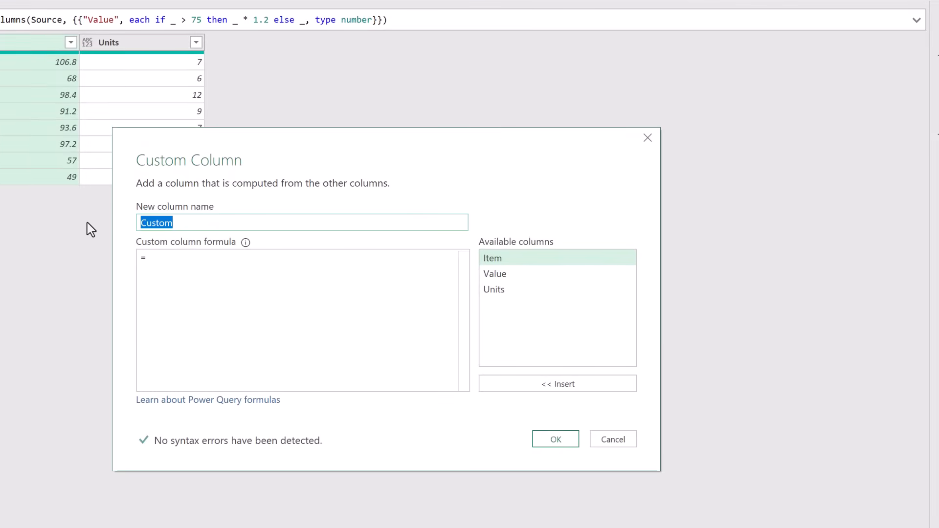
{"action": "type", "text": "Temp"}
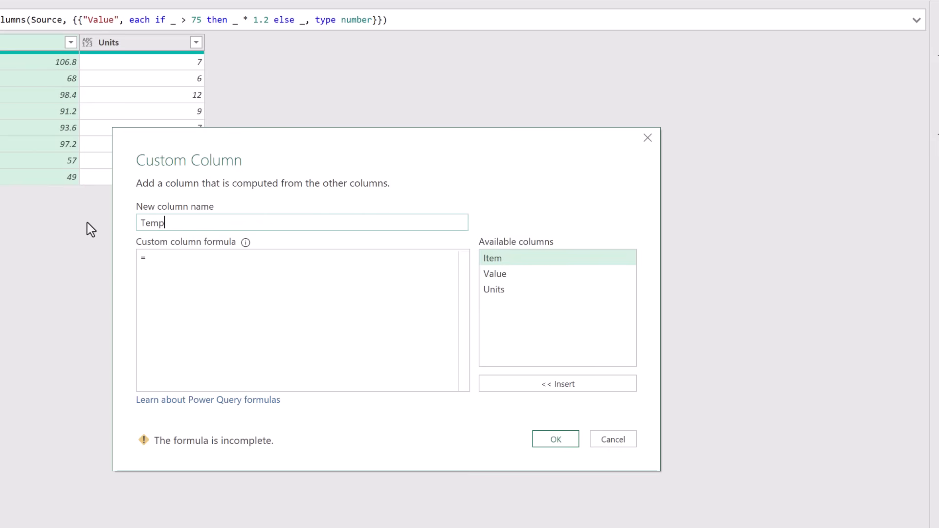
{"action": "mouse_move", "coordinate": [109, 259]}
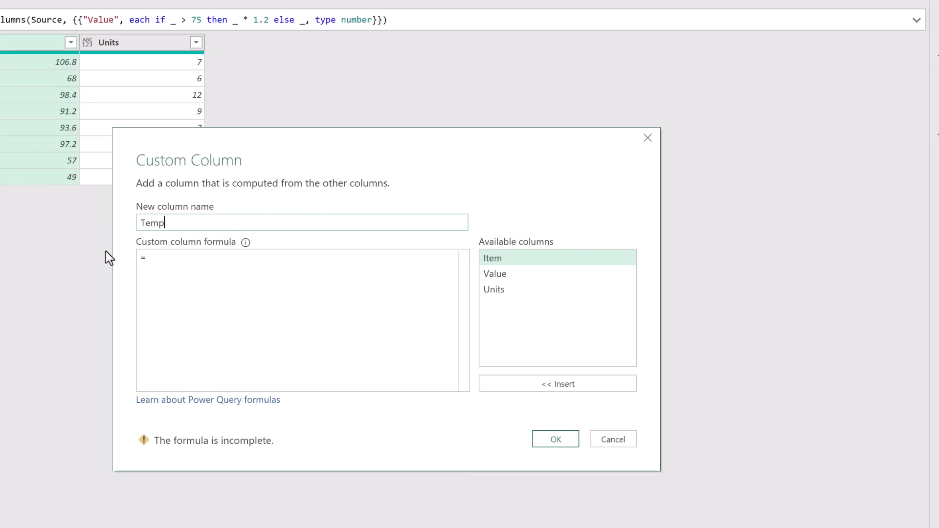
{"action": "mouse_move", "coordinate": [49, 262]}
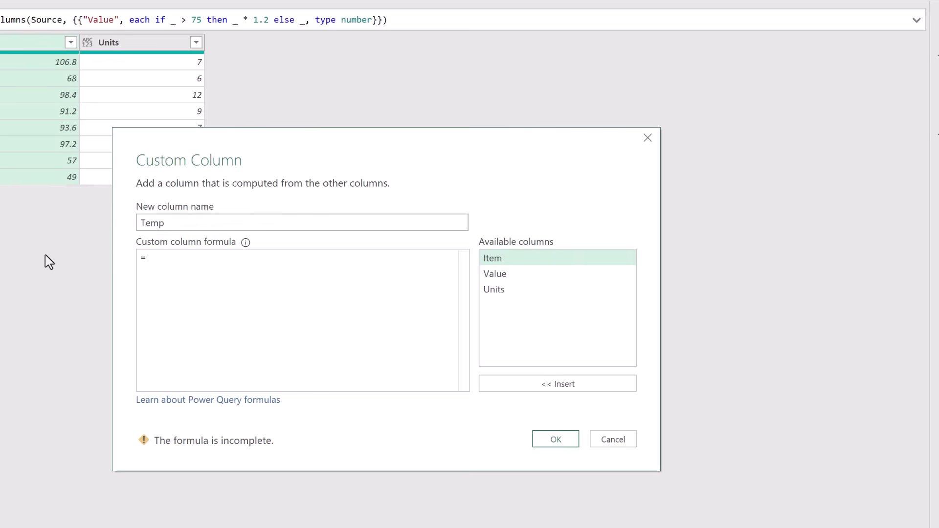
{"action": "type", "text": "["}
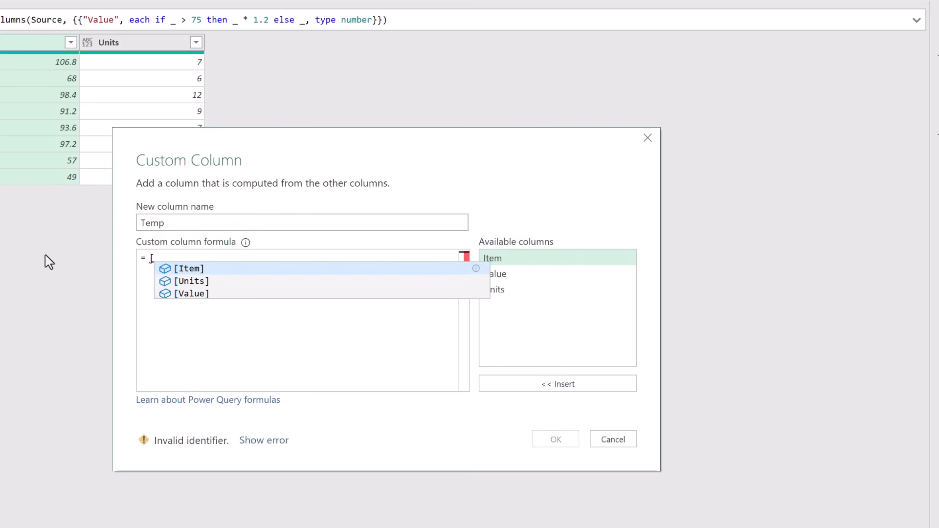
{"action": "key", "text": "Escape"}
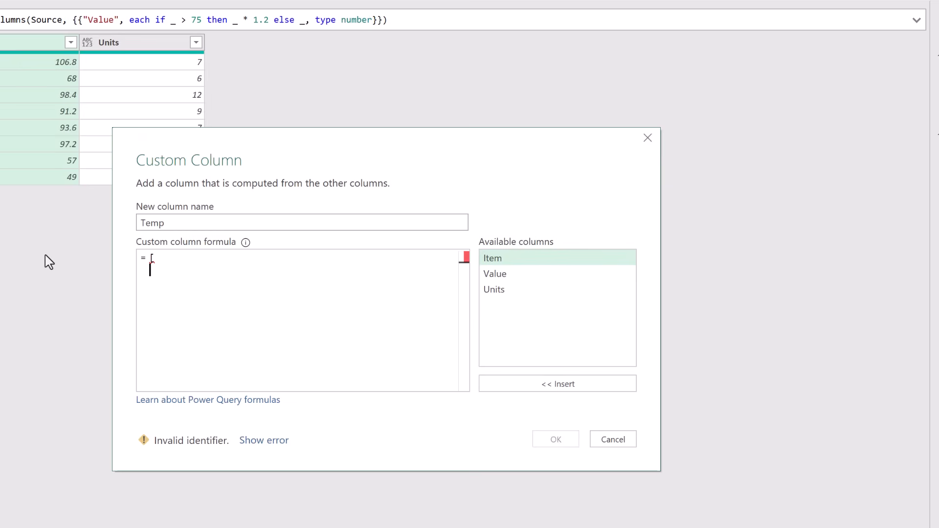
Write the first record field Is Alpha = [Item] = "Alpha", ending with a comma and new line.
{"action": "type", "text": "Is A"}
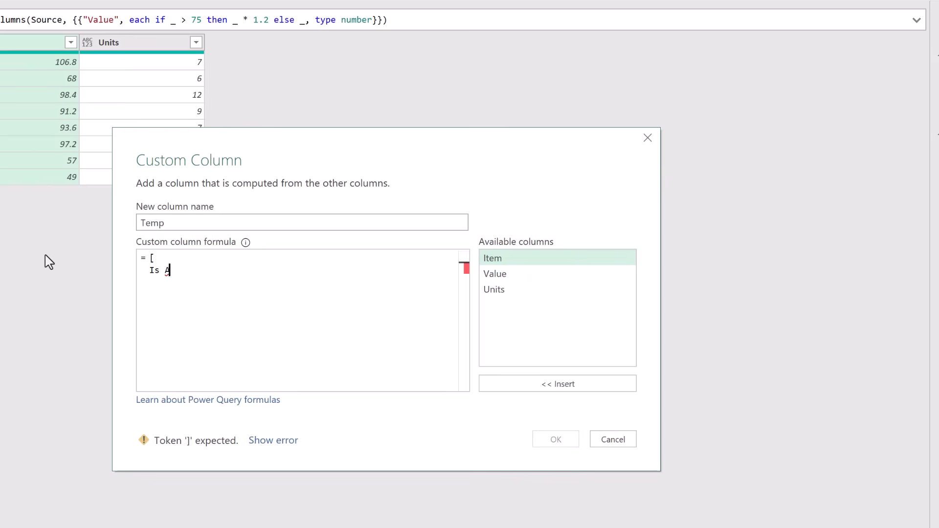
{"action": "type", "text": "lpha ="}
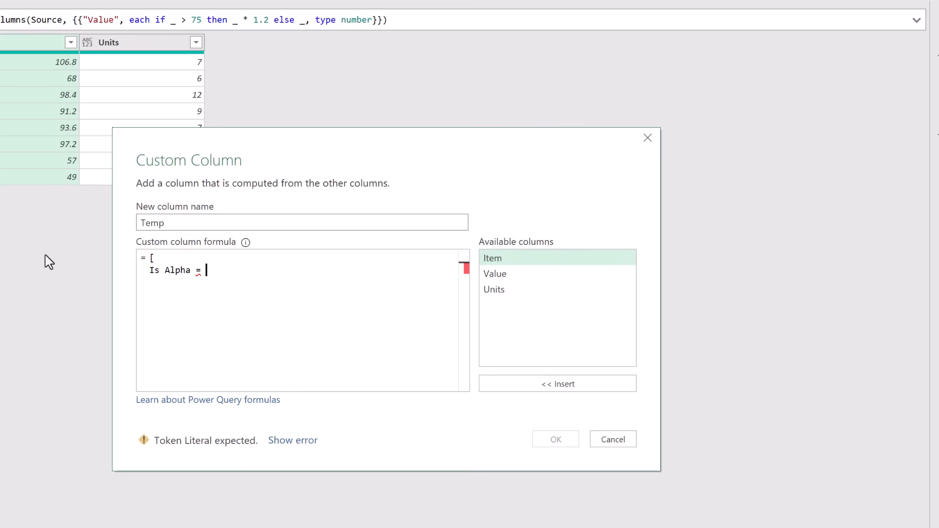
{"action": "type", "text": "[Item] = \""}
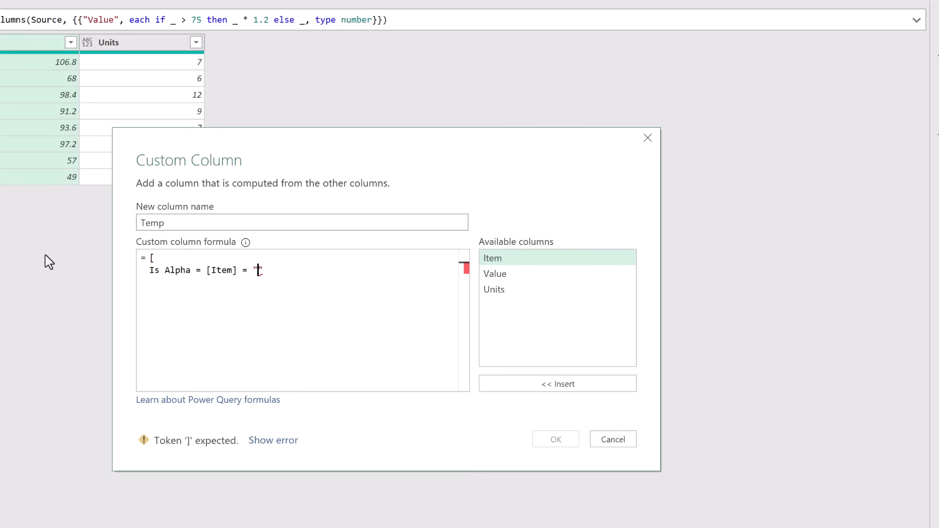
{"action": "type", "text": "Alpha\""}
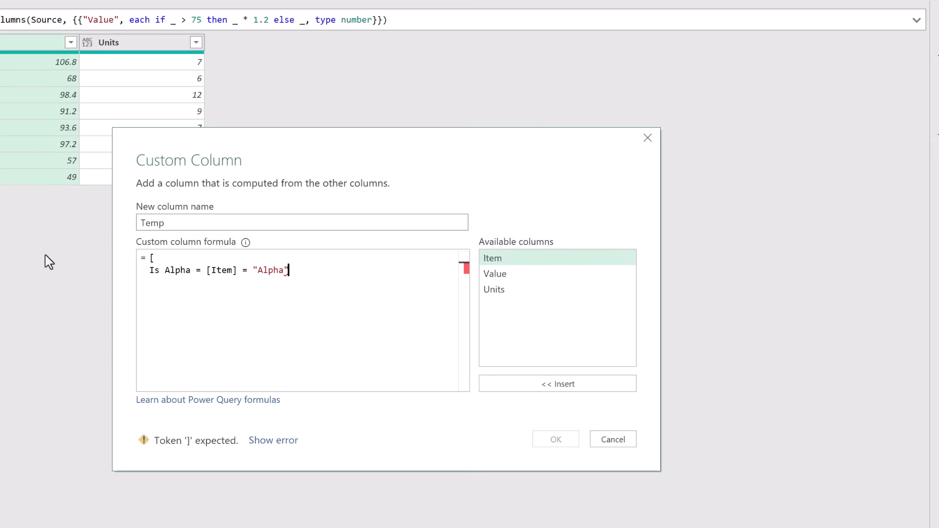
{"action": "type", "text": ","}
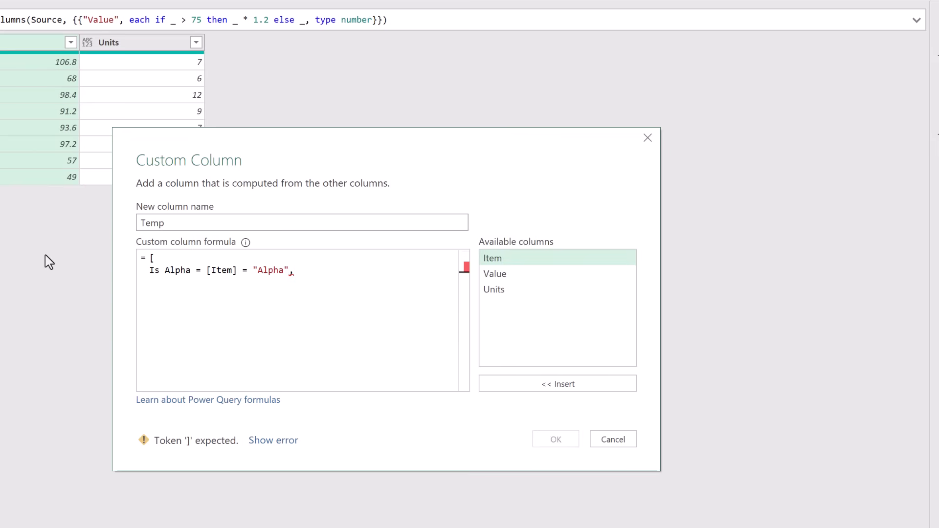
{"action": "key", "text": "Return"}
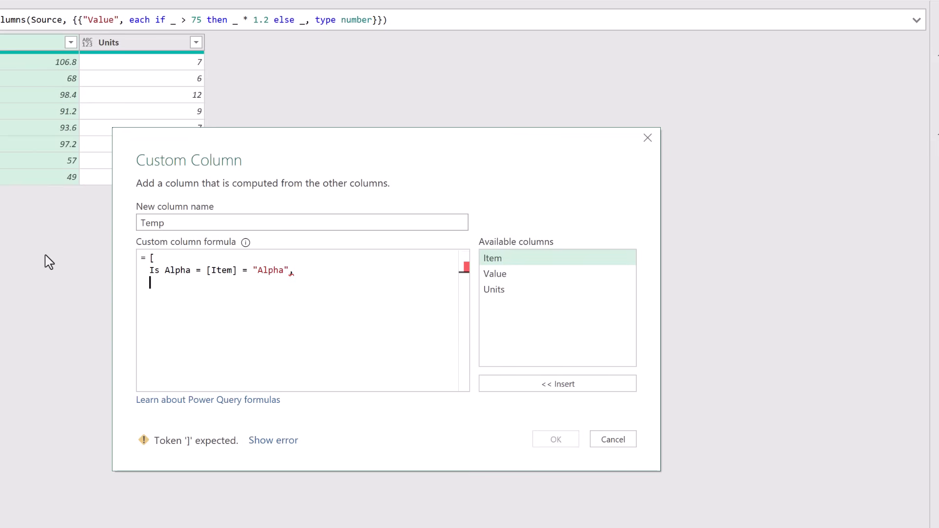
Write the field Value2 = if #"Is Alpha" then [Value] * 1.1 else [Value], ending with a comma.
{"action": "type", "text": "Value"}
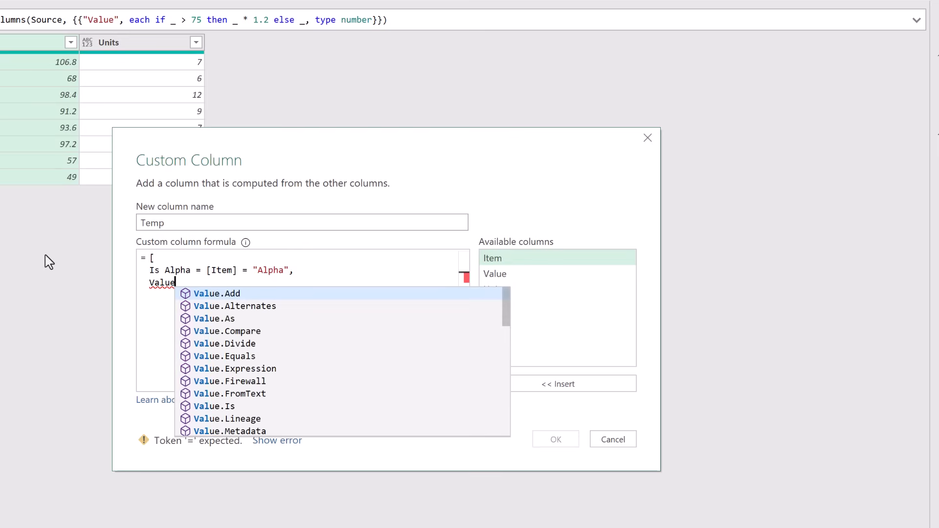
{"action": "type", "text": "2 ="}
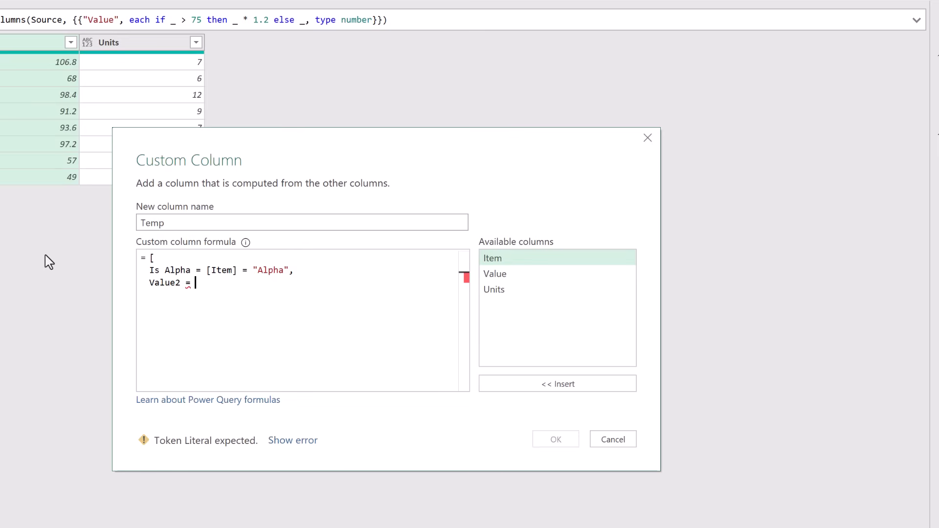
{"action": "type", "text": "if"}
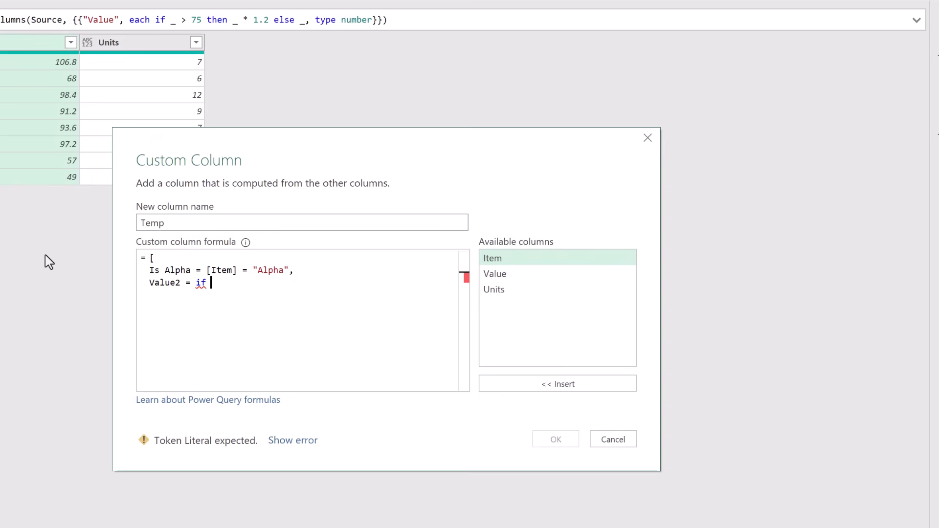
{"action": "type", "text": "#\"Is Alpha"}
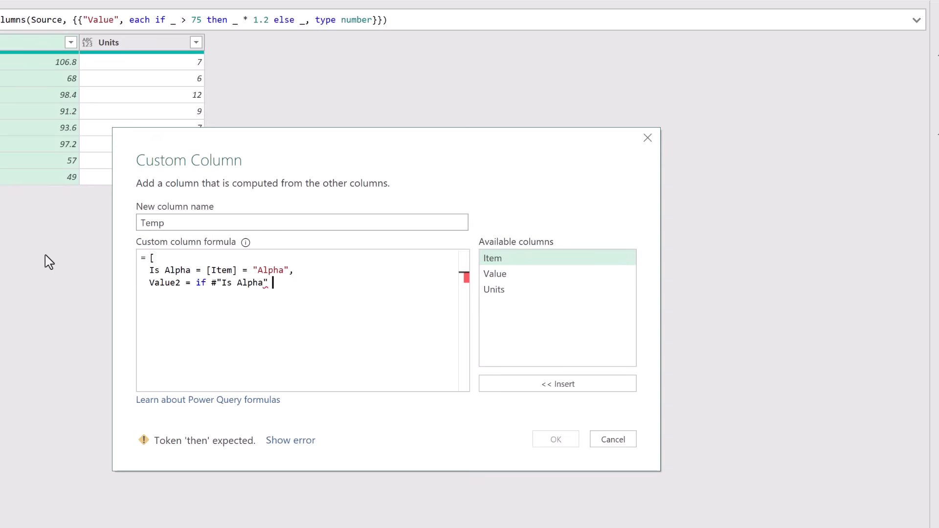
{"action": "type", "text": "then"}
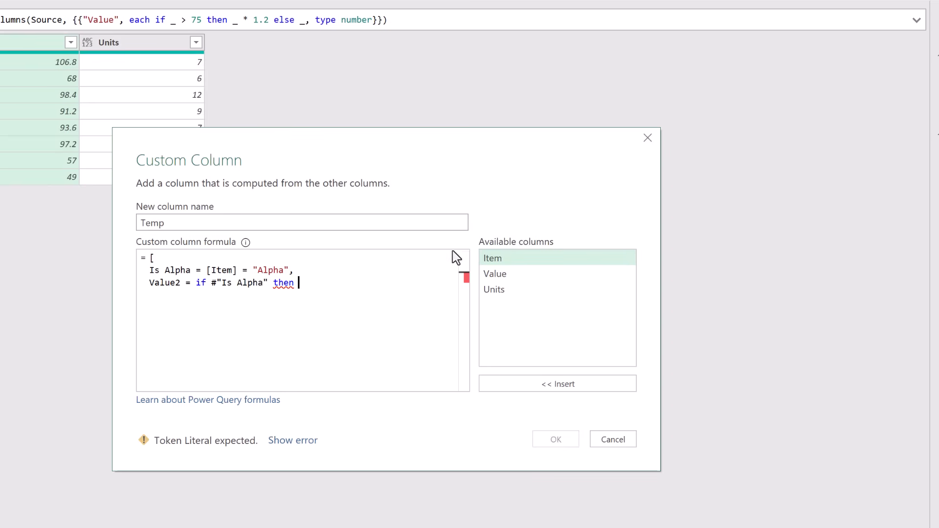
{"action": "left_click", "coordinate": [495, 273]}
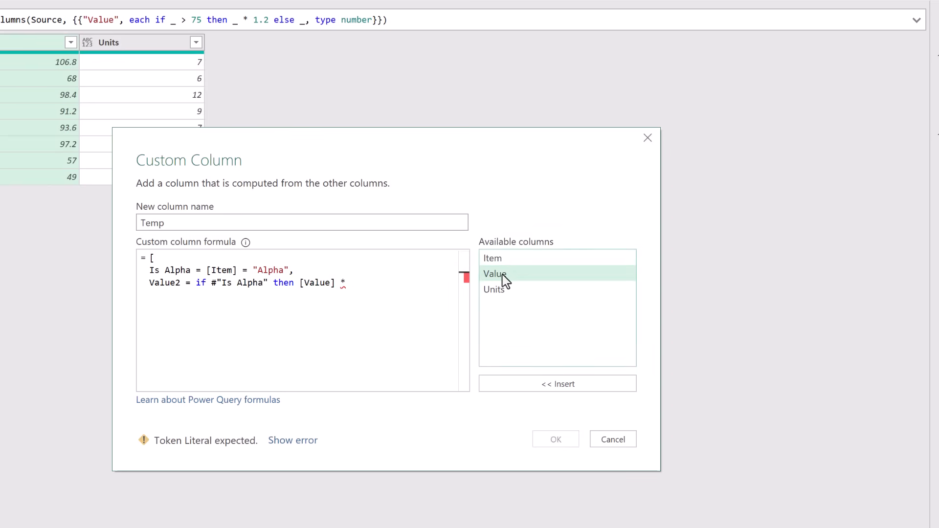
{"action": "type", "text": "1."}
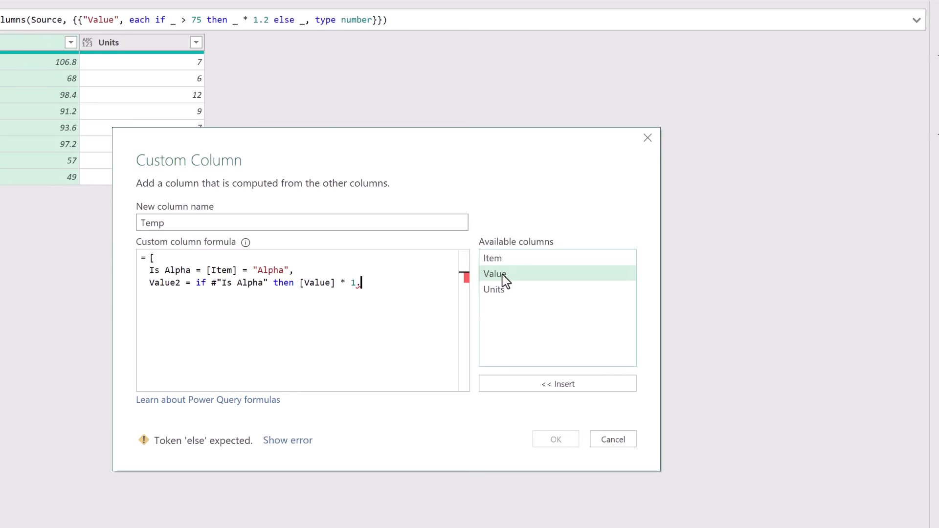
{"action": "type", "text": "1 else [Value"}
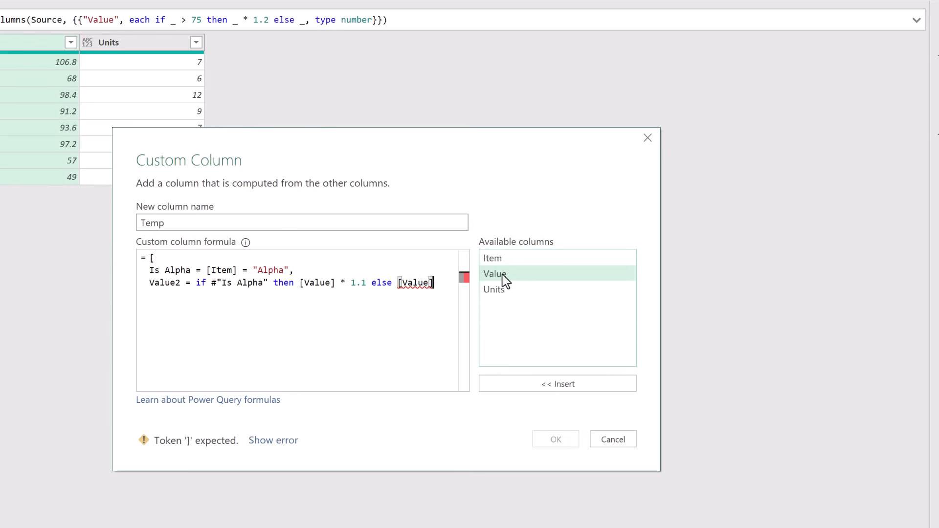
{"action": "type", "text": ","}
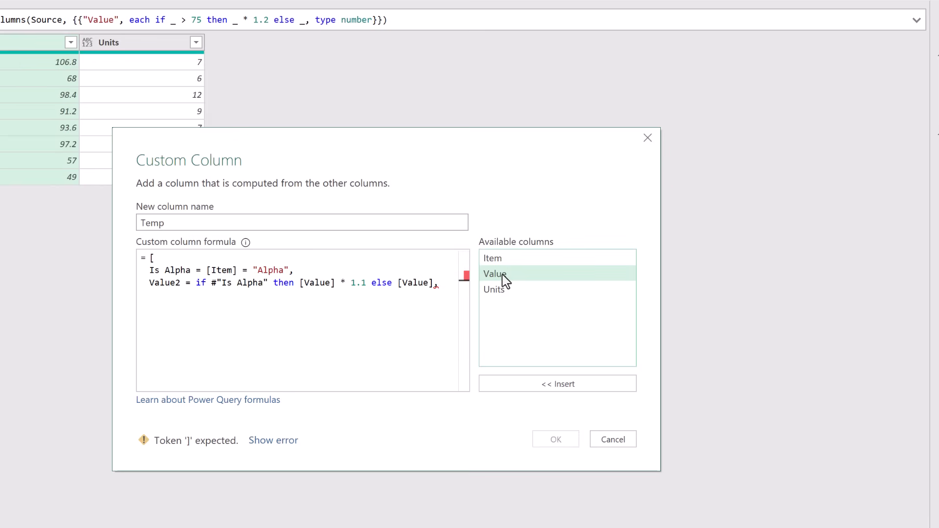
{"action": "key", "text": "Enter"}
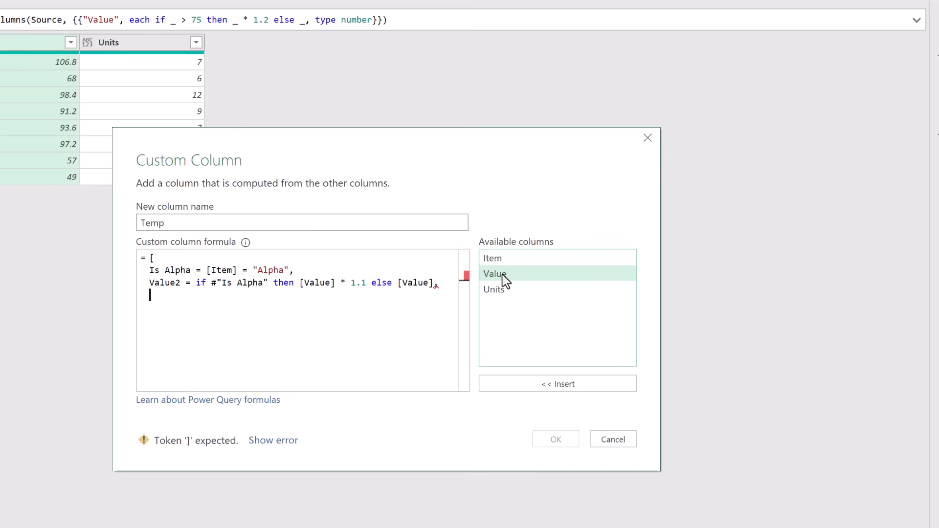
Write the field Value2PerUnit = Number.Round(Value2 / [Units],2).
{"action": "type", "text": "Value2Pe"}
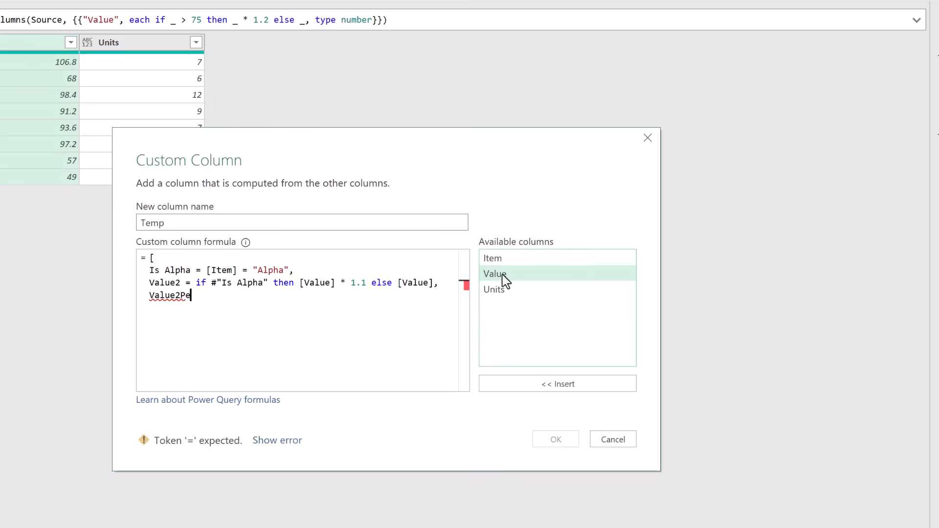
{"action": "type", "text": "rUnit ="}
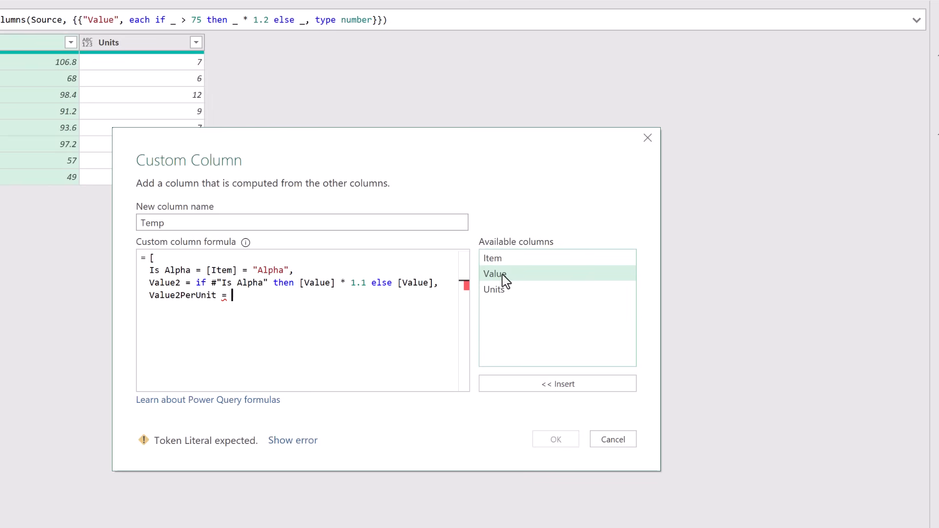
{"action": "type", "text": "Value2 / [Units"}
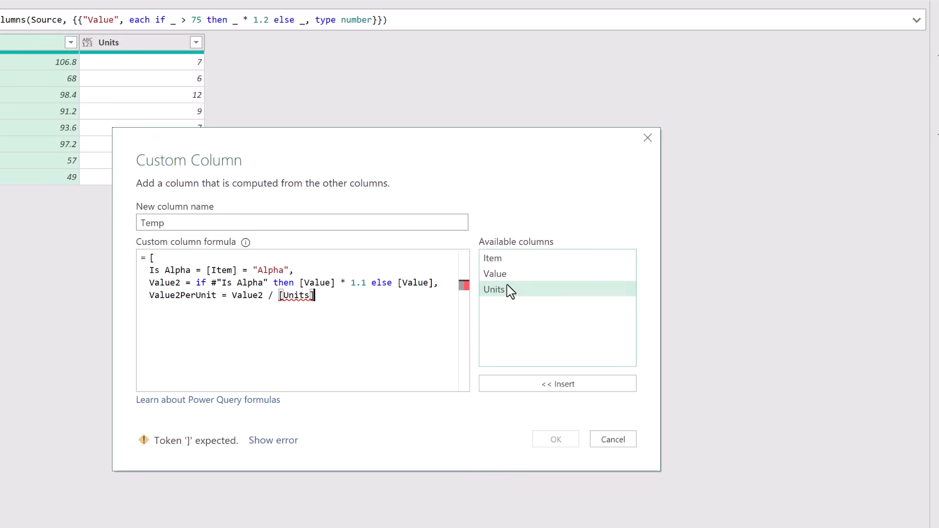
{"action": "mouse_move", "coordinate": [428, 301]}
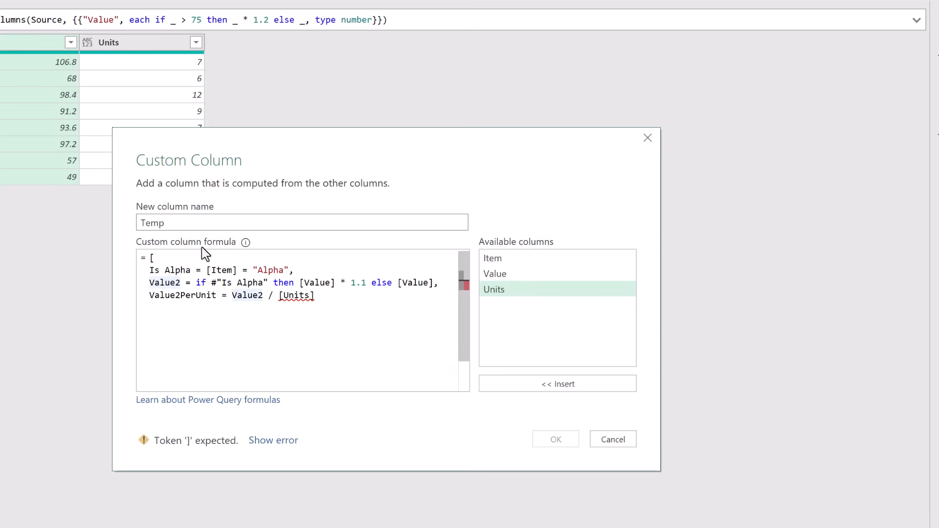
{"action": "type", "text": "Number."}
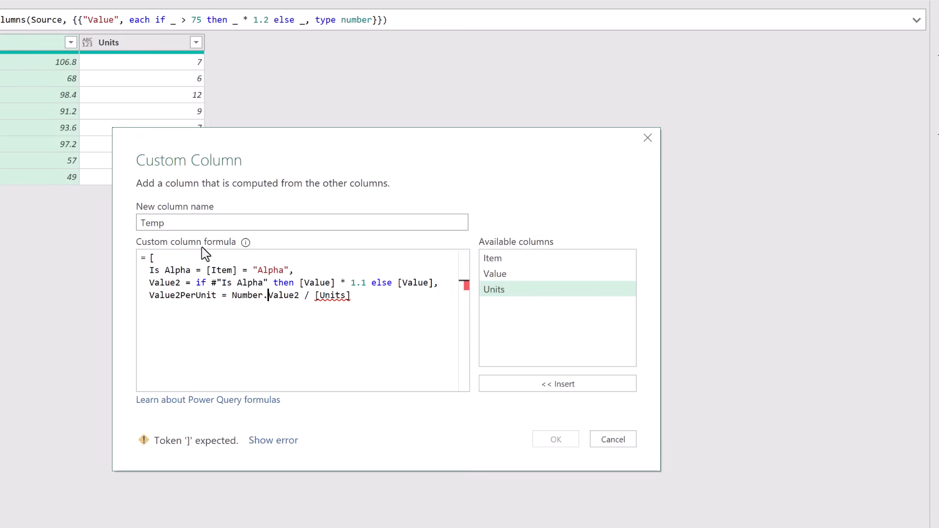
{"action": "type", "text": "Round("}
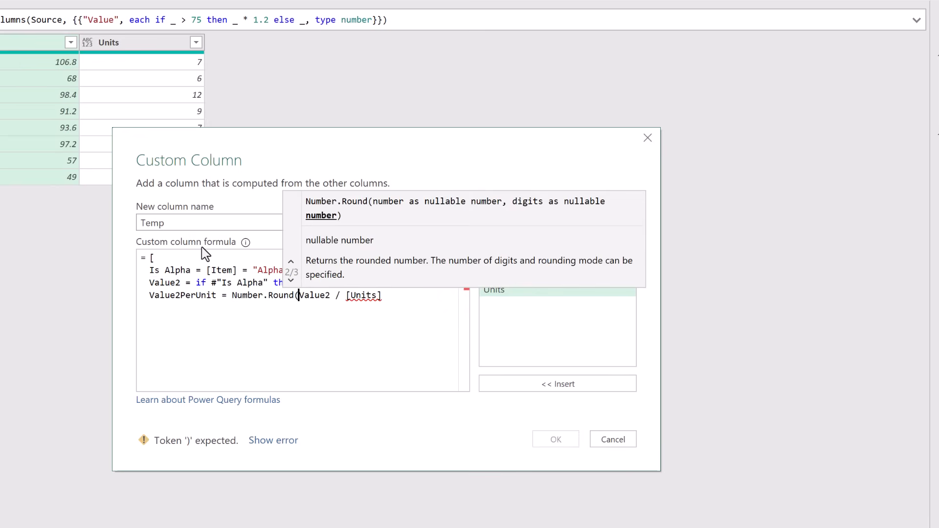
{"action": "left_click", "coordinate": [394, 294]}
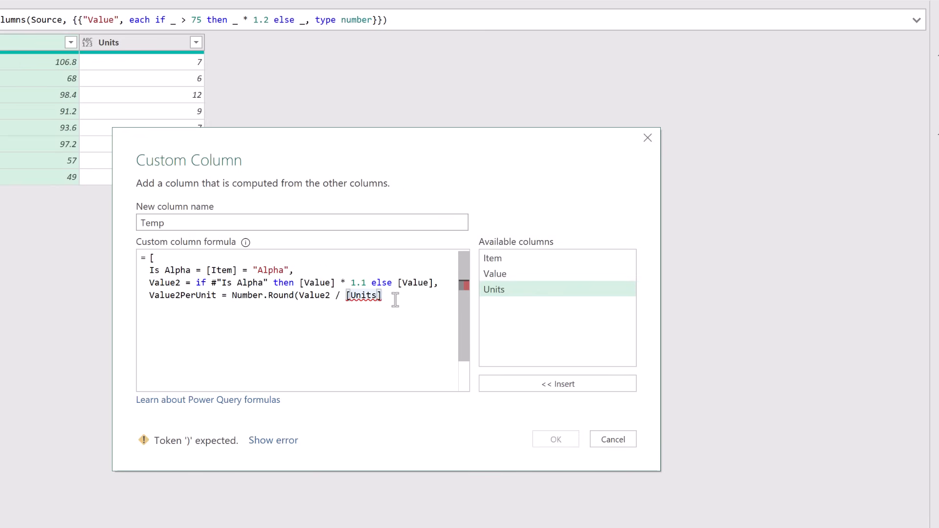
{"action": "type", "text": ",2)"}
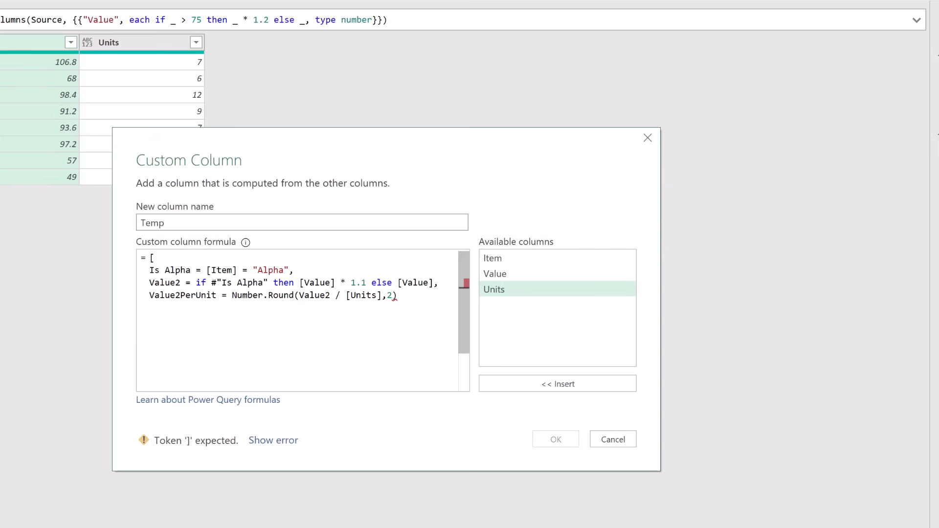
Close the record with ']' and confirm the Temp custom column.
{"action": "type", "text": "]"}
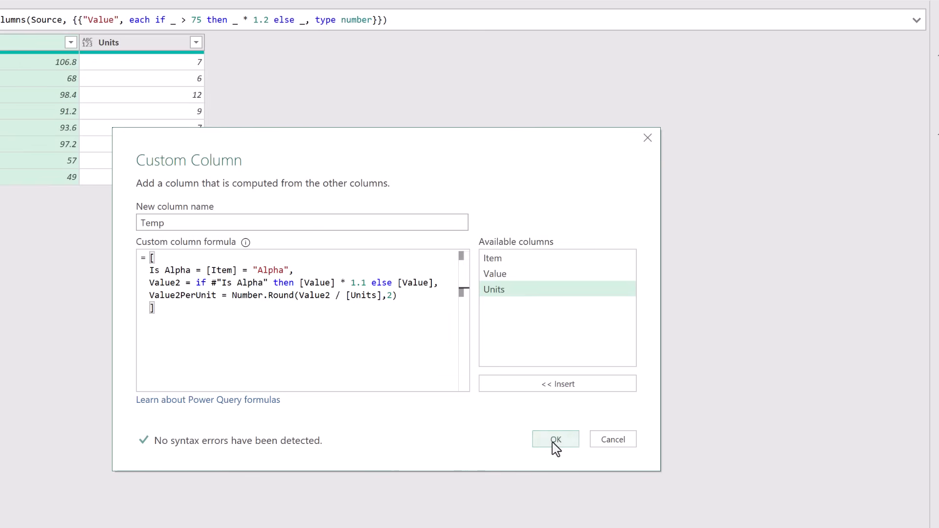
{"action": "left_click", "coordinate": [555, 439]}
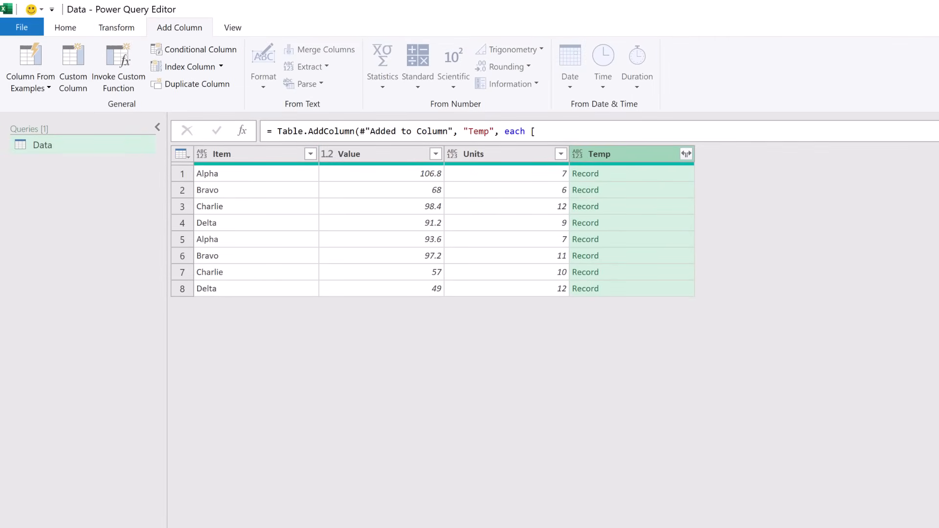
{"action": "mouse_move", "coordinate": [632, 184]}
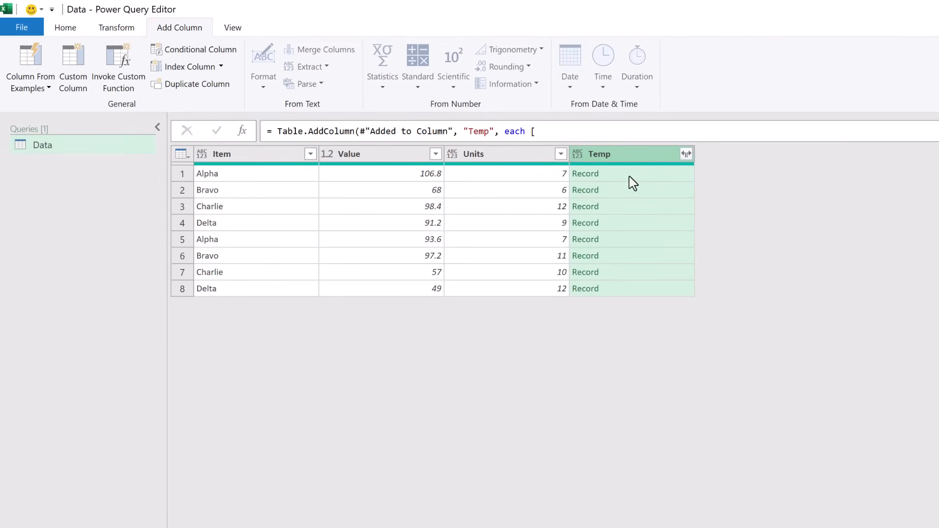
Inspect a Temp record, then open the expand list of its fields Is Alpha, Value2 and Value2PerUnit.
{"action": "left_click", "coordinate": [598, 173]}
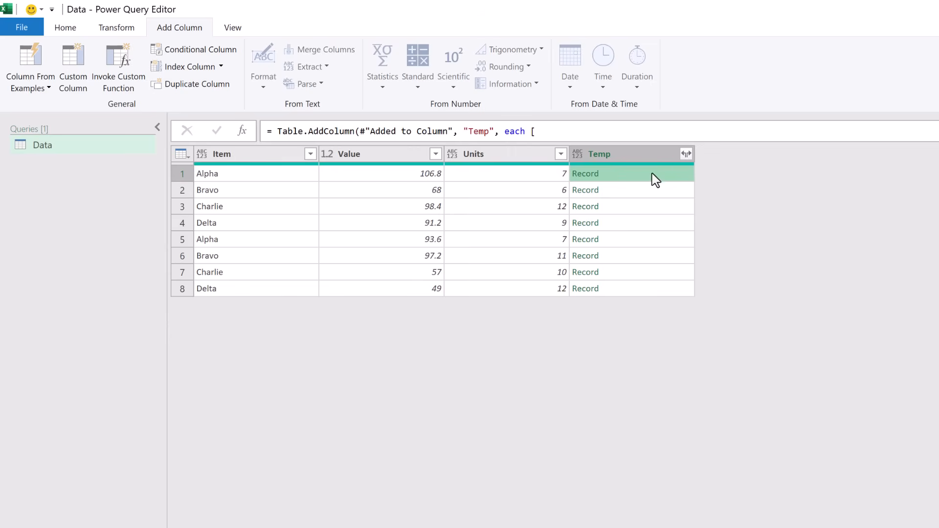
{"action": "left_click", "coordinate": [685, 153]}
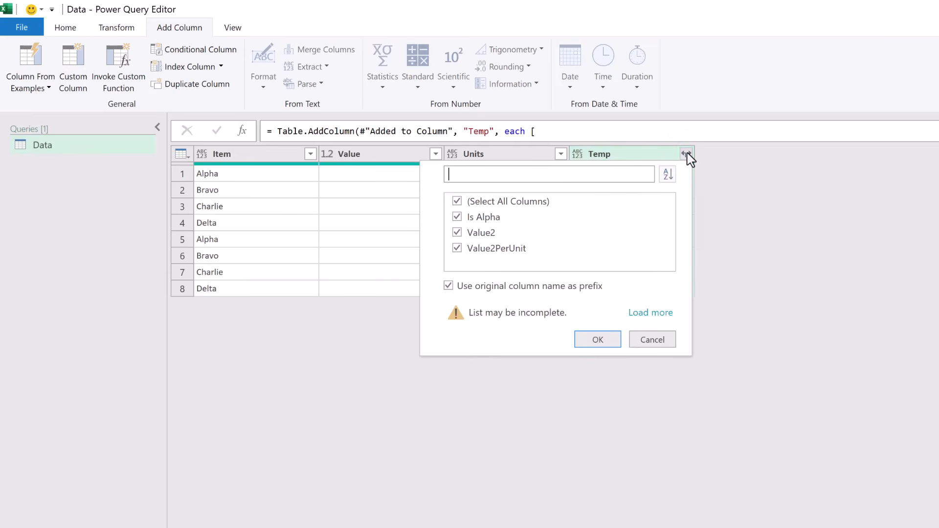
{"action": "mouse_move", "coordinate": [475, 268]}
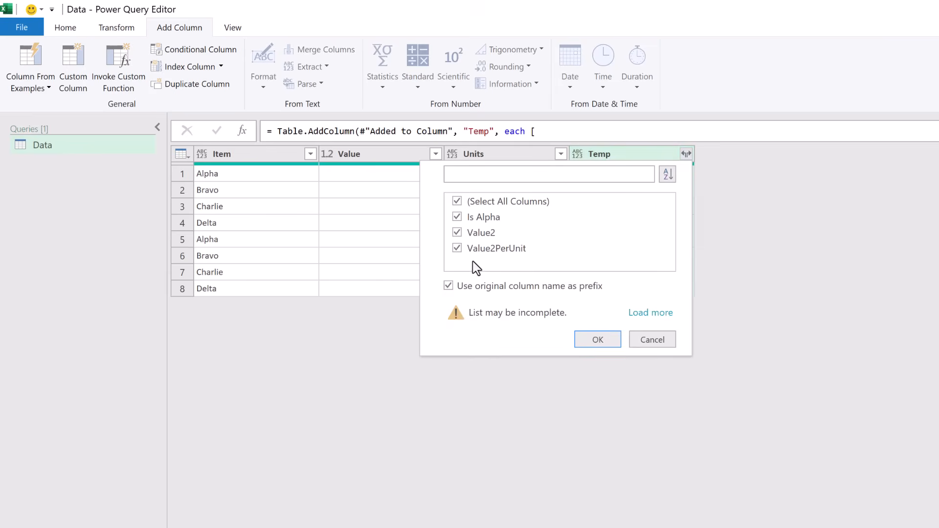
{"action": "mouse_move", "coordinate": [449, 247]}
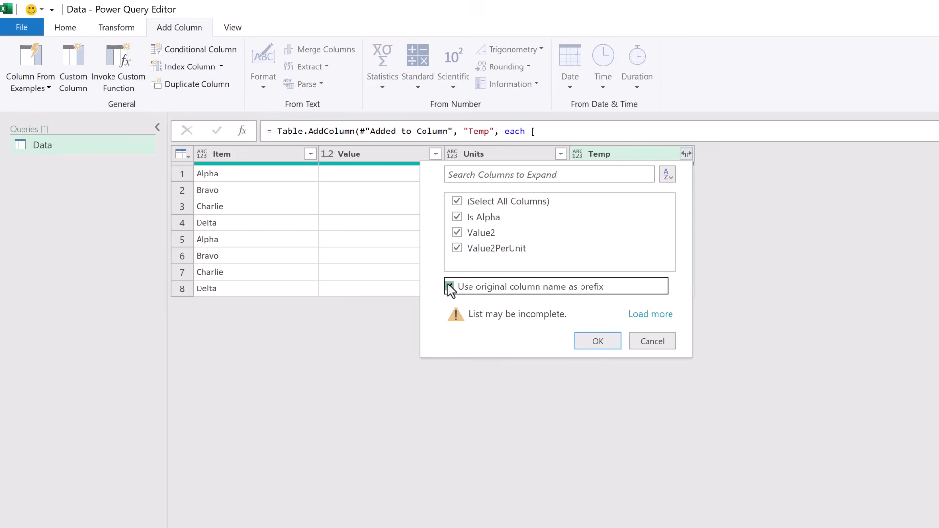
Turn off the Temp name prefix and expand into Is Alpha, Value2 and Value2PerUnit columns.
{"action": "left_click", "coordinate": [457, 287]}
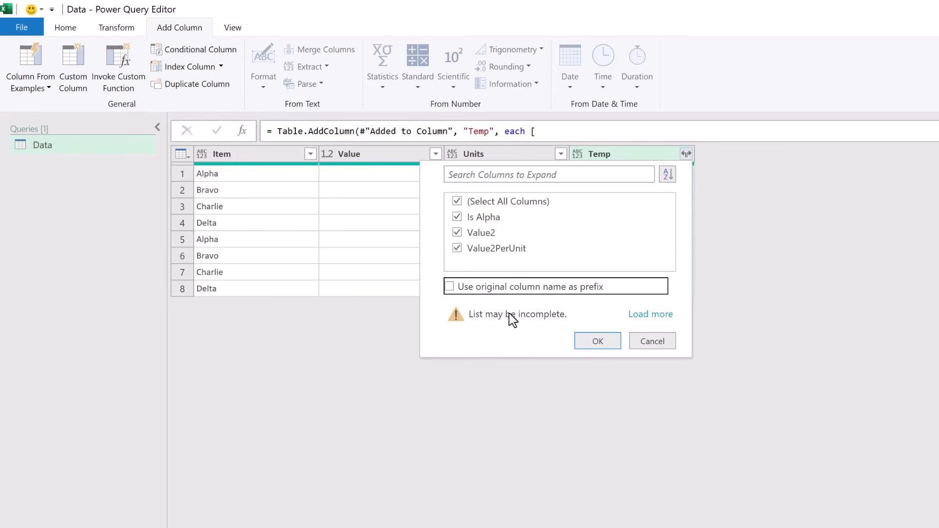
{"action": "left_click", "coordinate": [596, 340]}
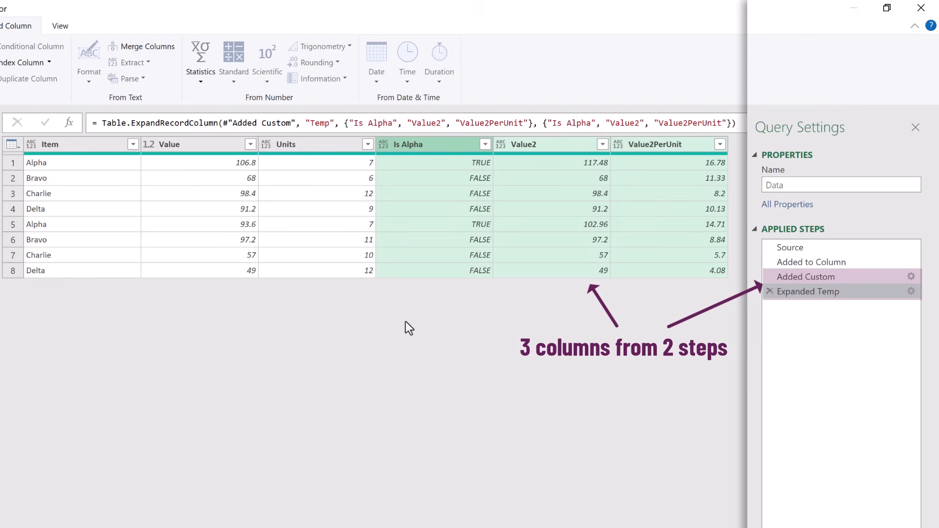
{"action": "left_click", "coordinate": [808, 291]}
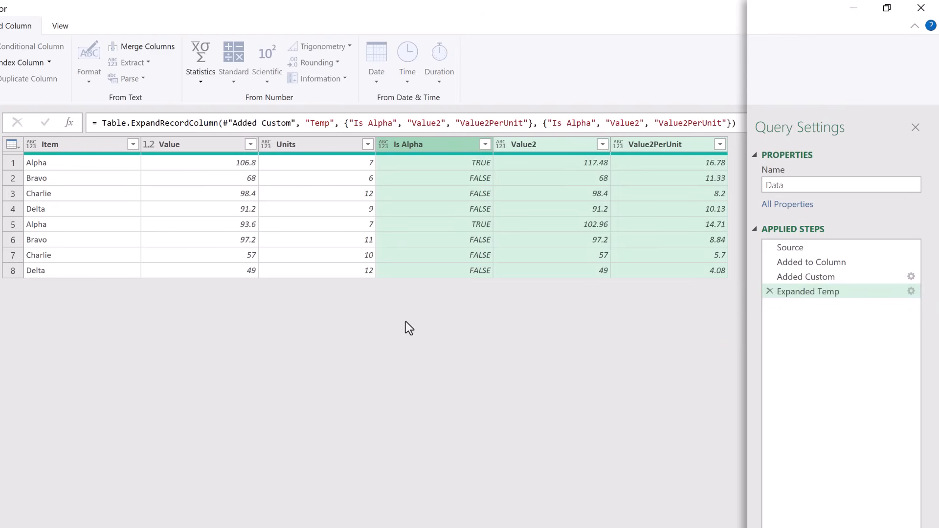